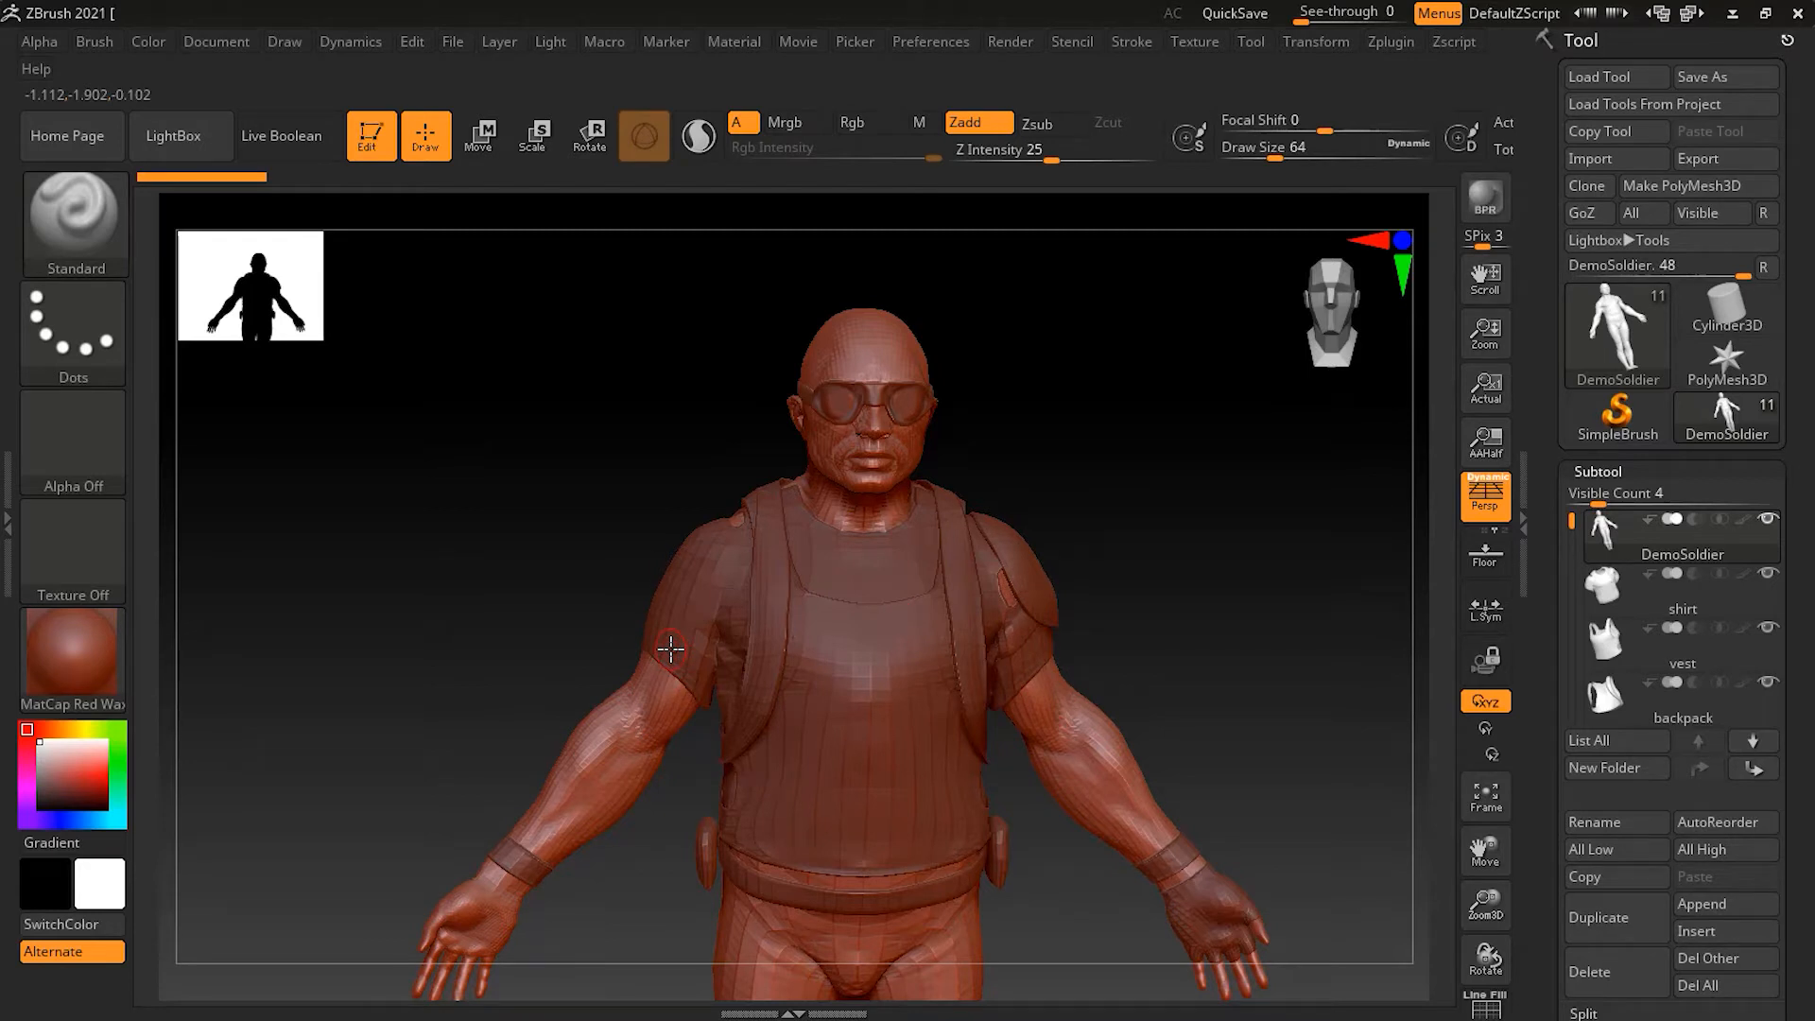
mouse_move(704, 596)
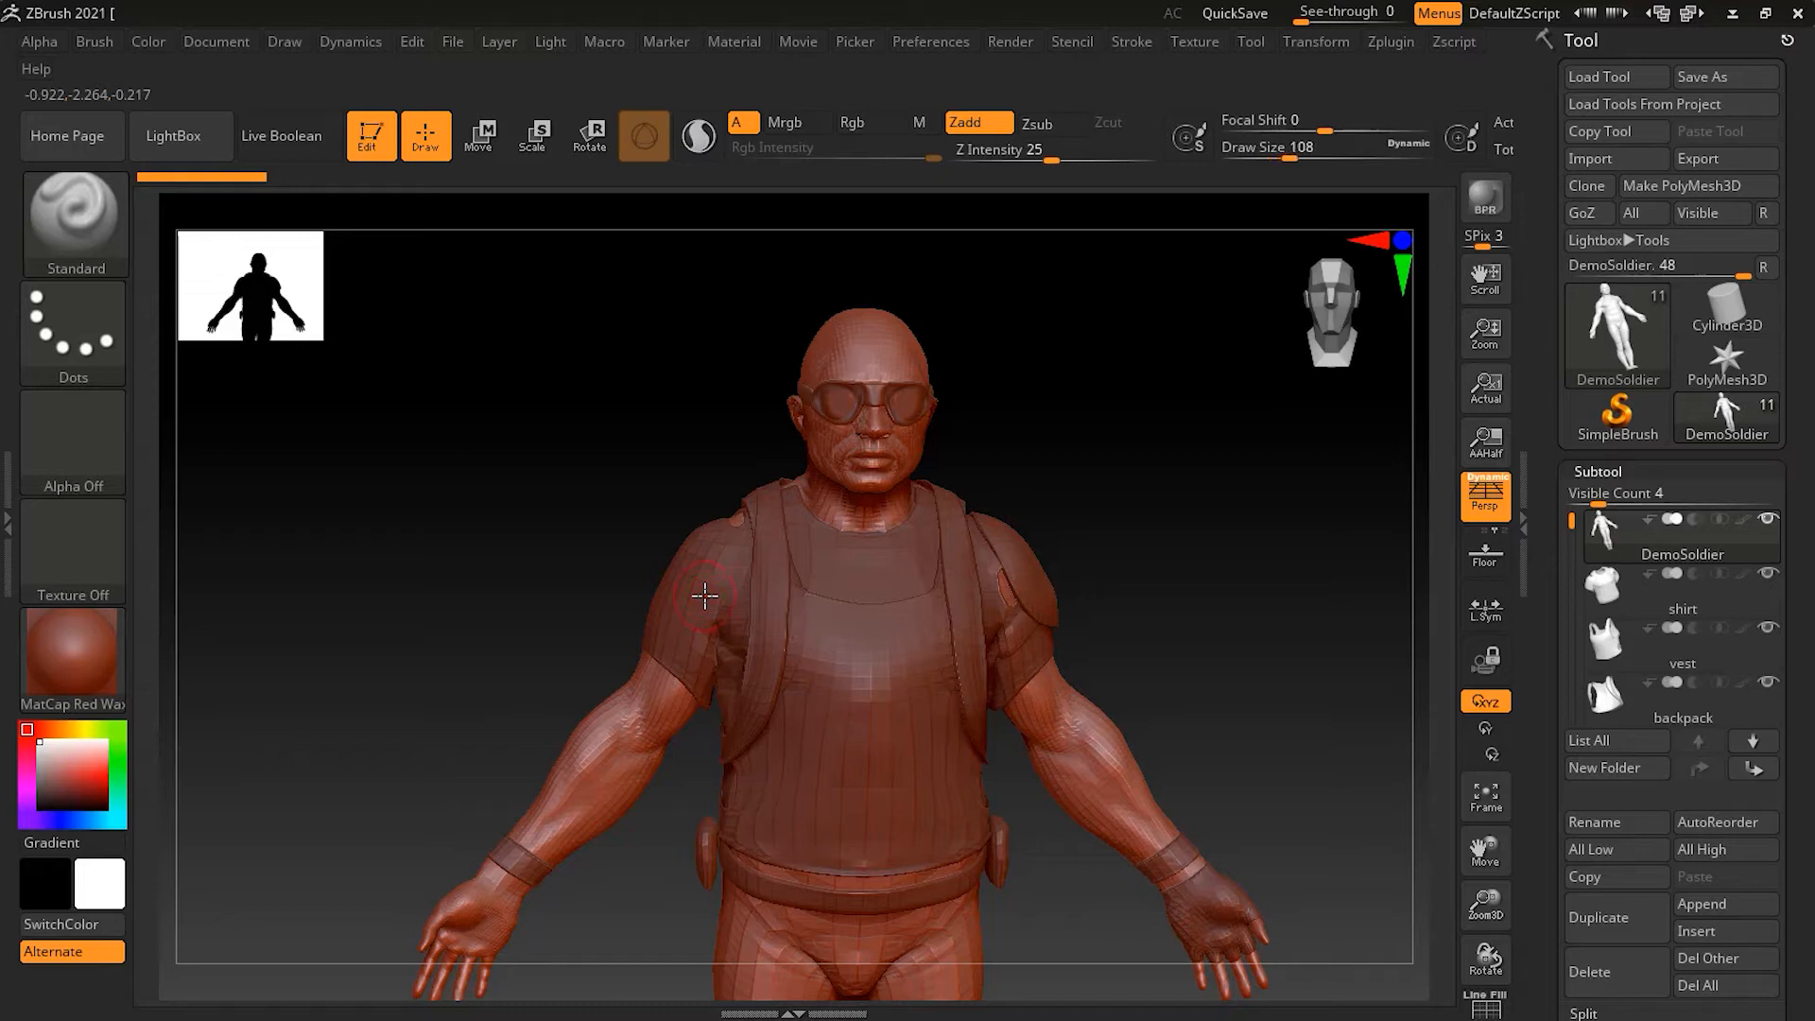
- Sculpt extra bulk onto the DemoSoldier's arm and chest, then orbit to inspect the vest
drag(1308, 148, 1342, 148)
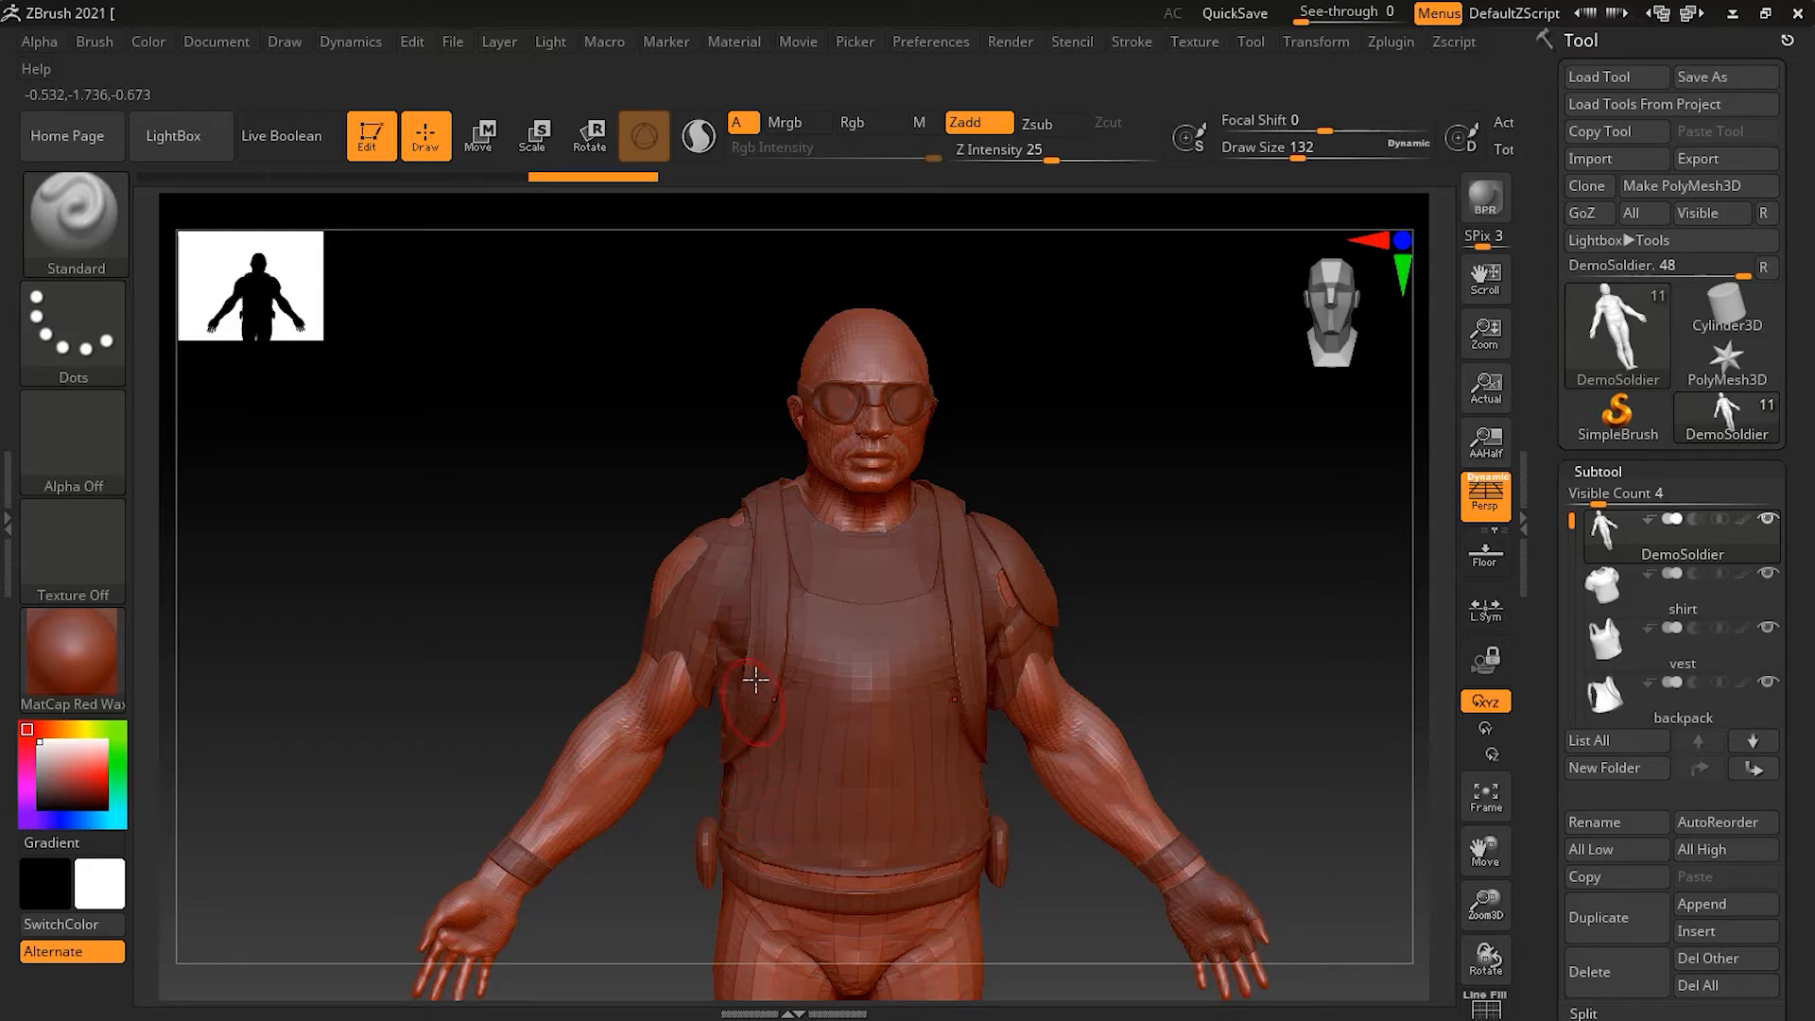
drag(753, 677, 826, 665)
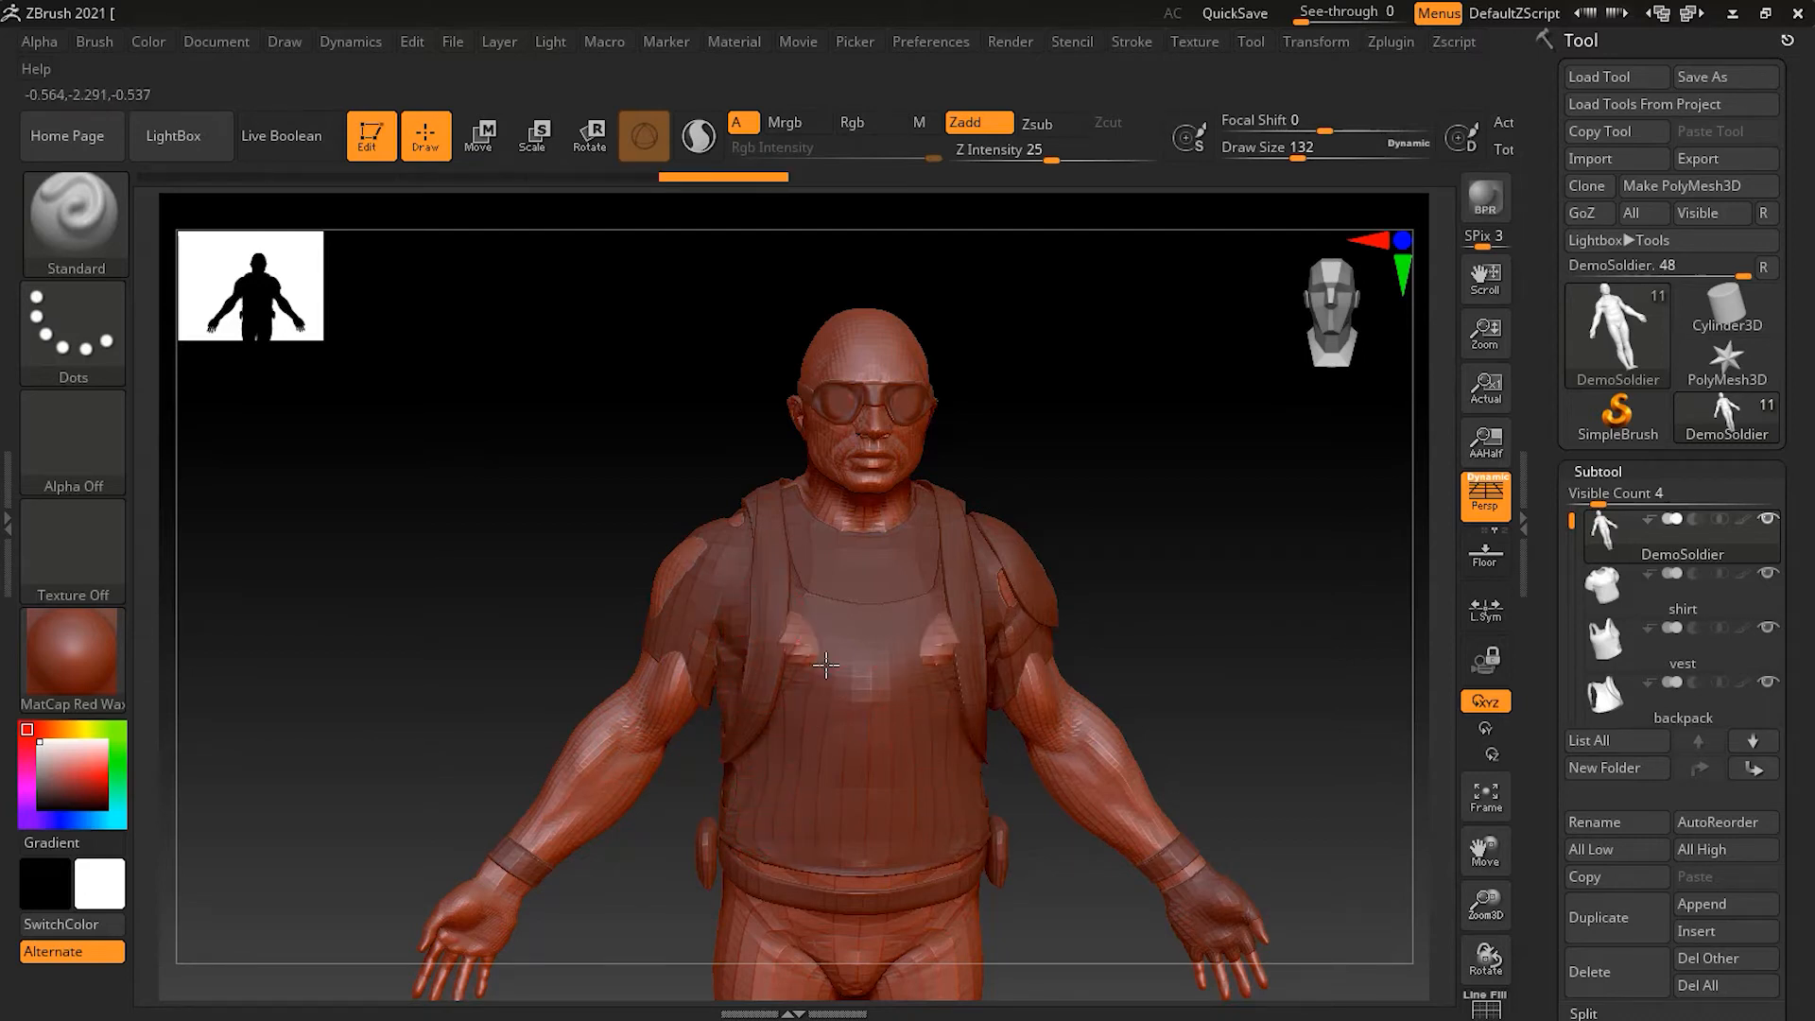
drag(828, 665, 914, 796)
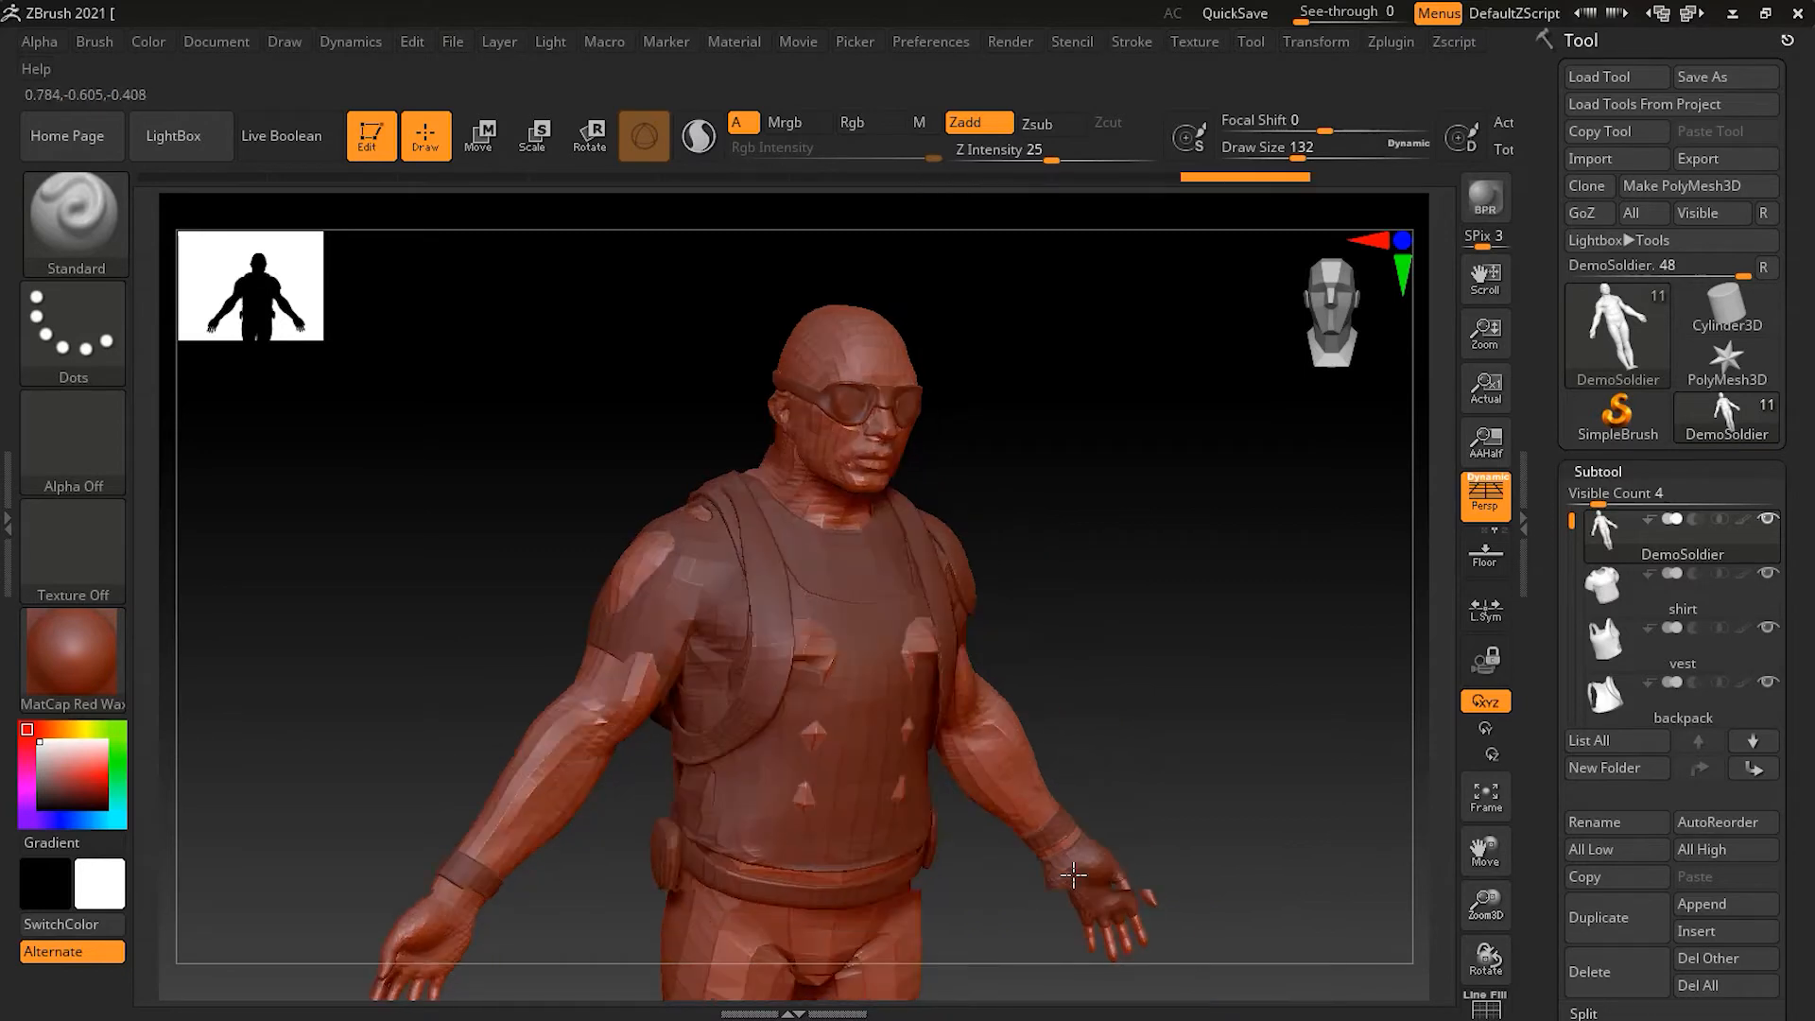
drag(1071, 873, 1222, 611)
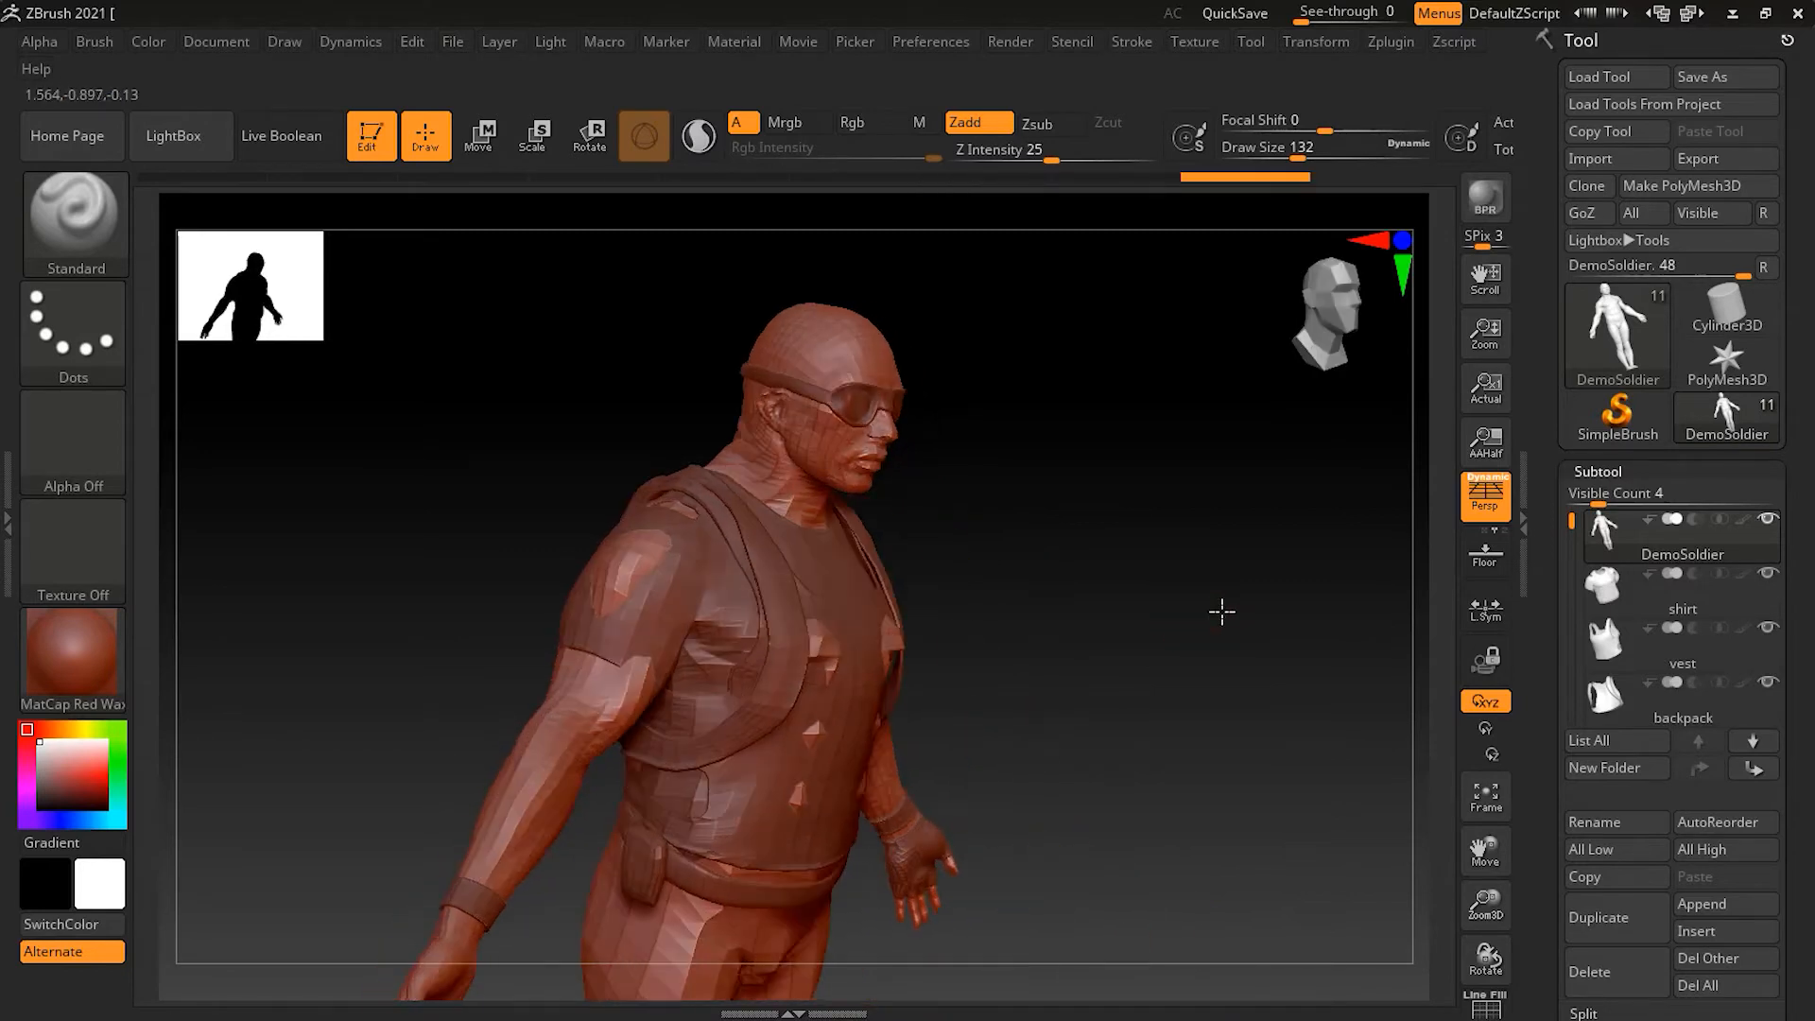
drag(1221, 612, 1288, 727)
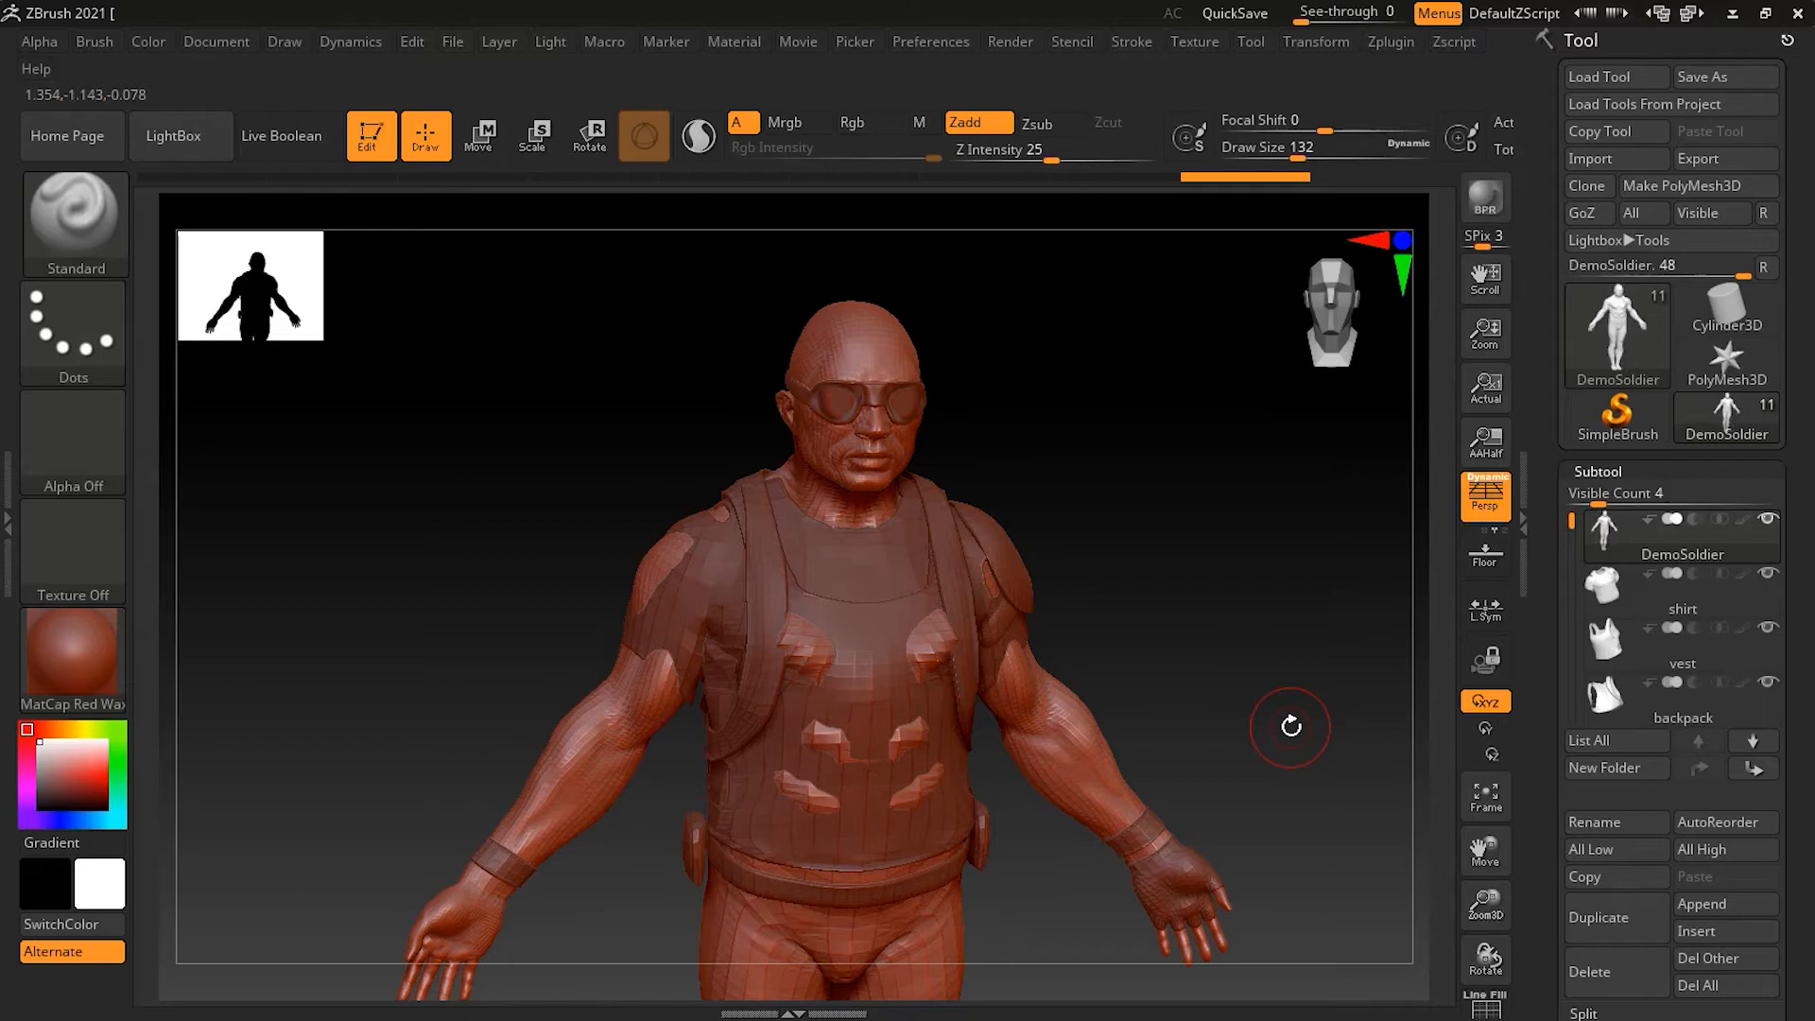
mouse_move(1320, 708)
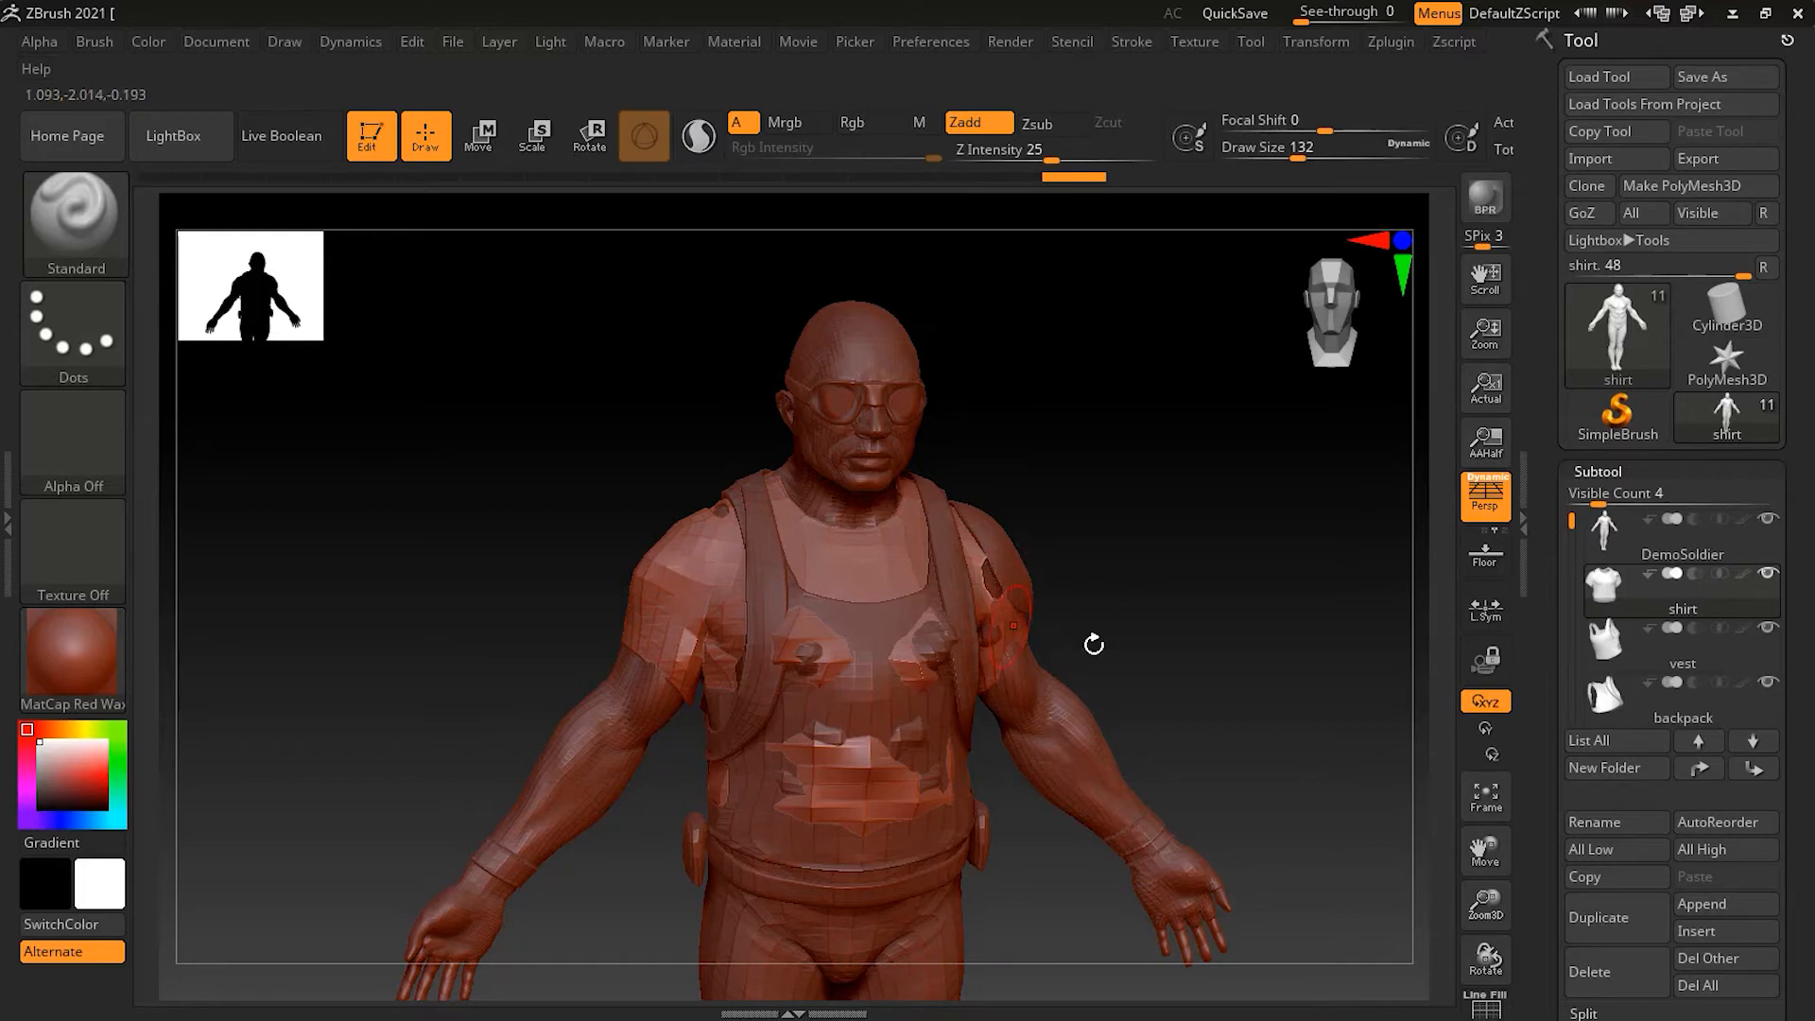
- Select the shirt and vest subtools in the Subtool list to check the clothing
click(1682, 643)
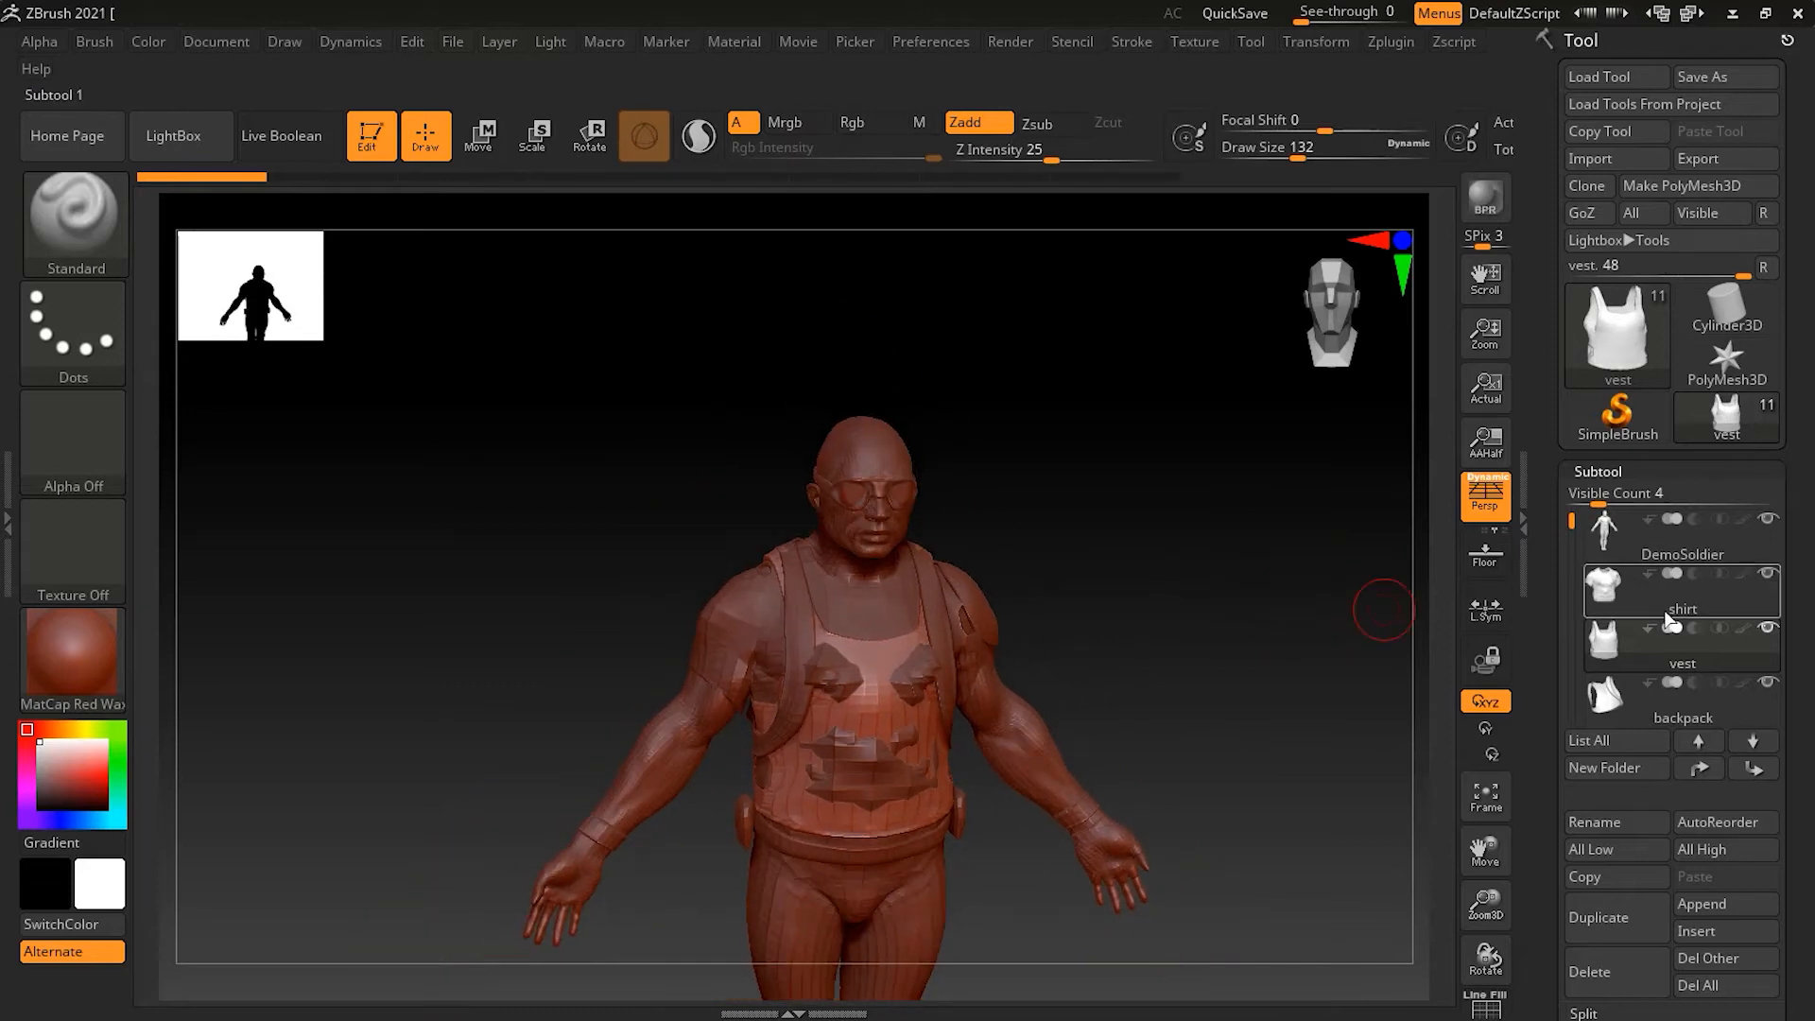
click(1634, 588)
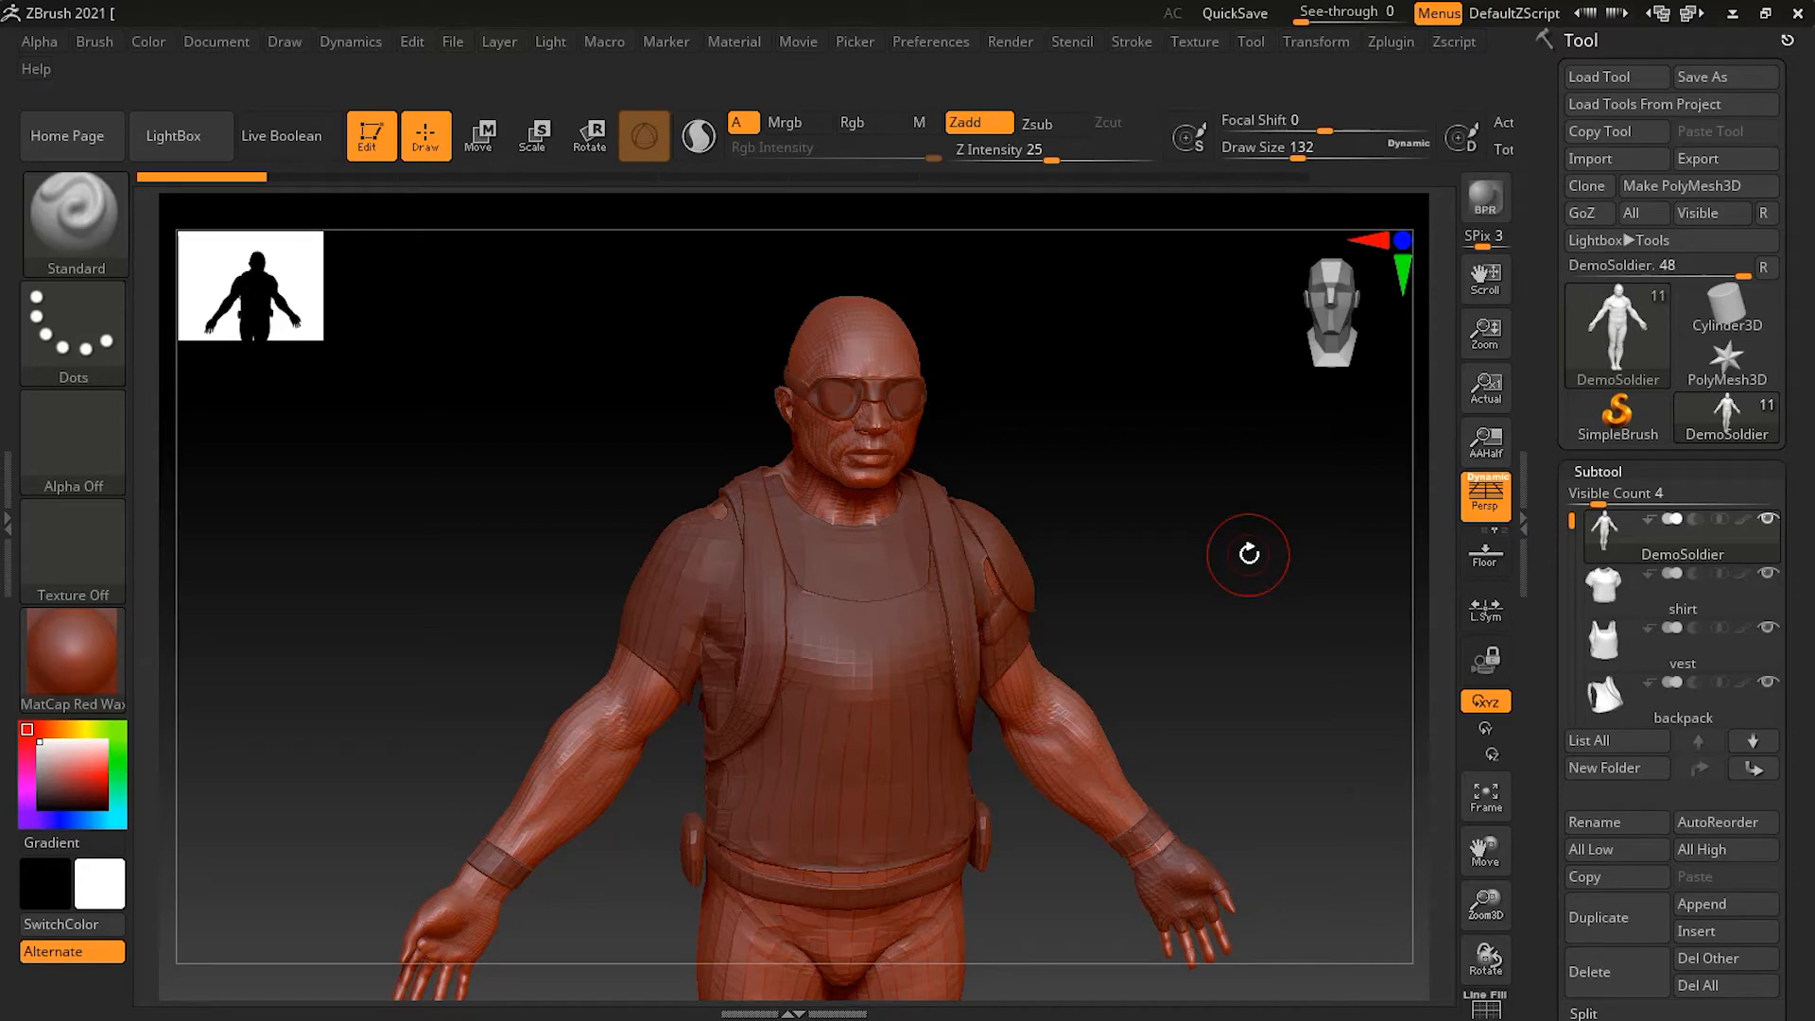
- Open the Zplugin menu and expand the Transpose Master options
click(1050, 123)
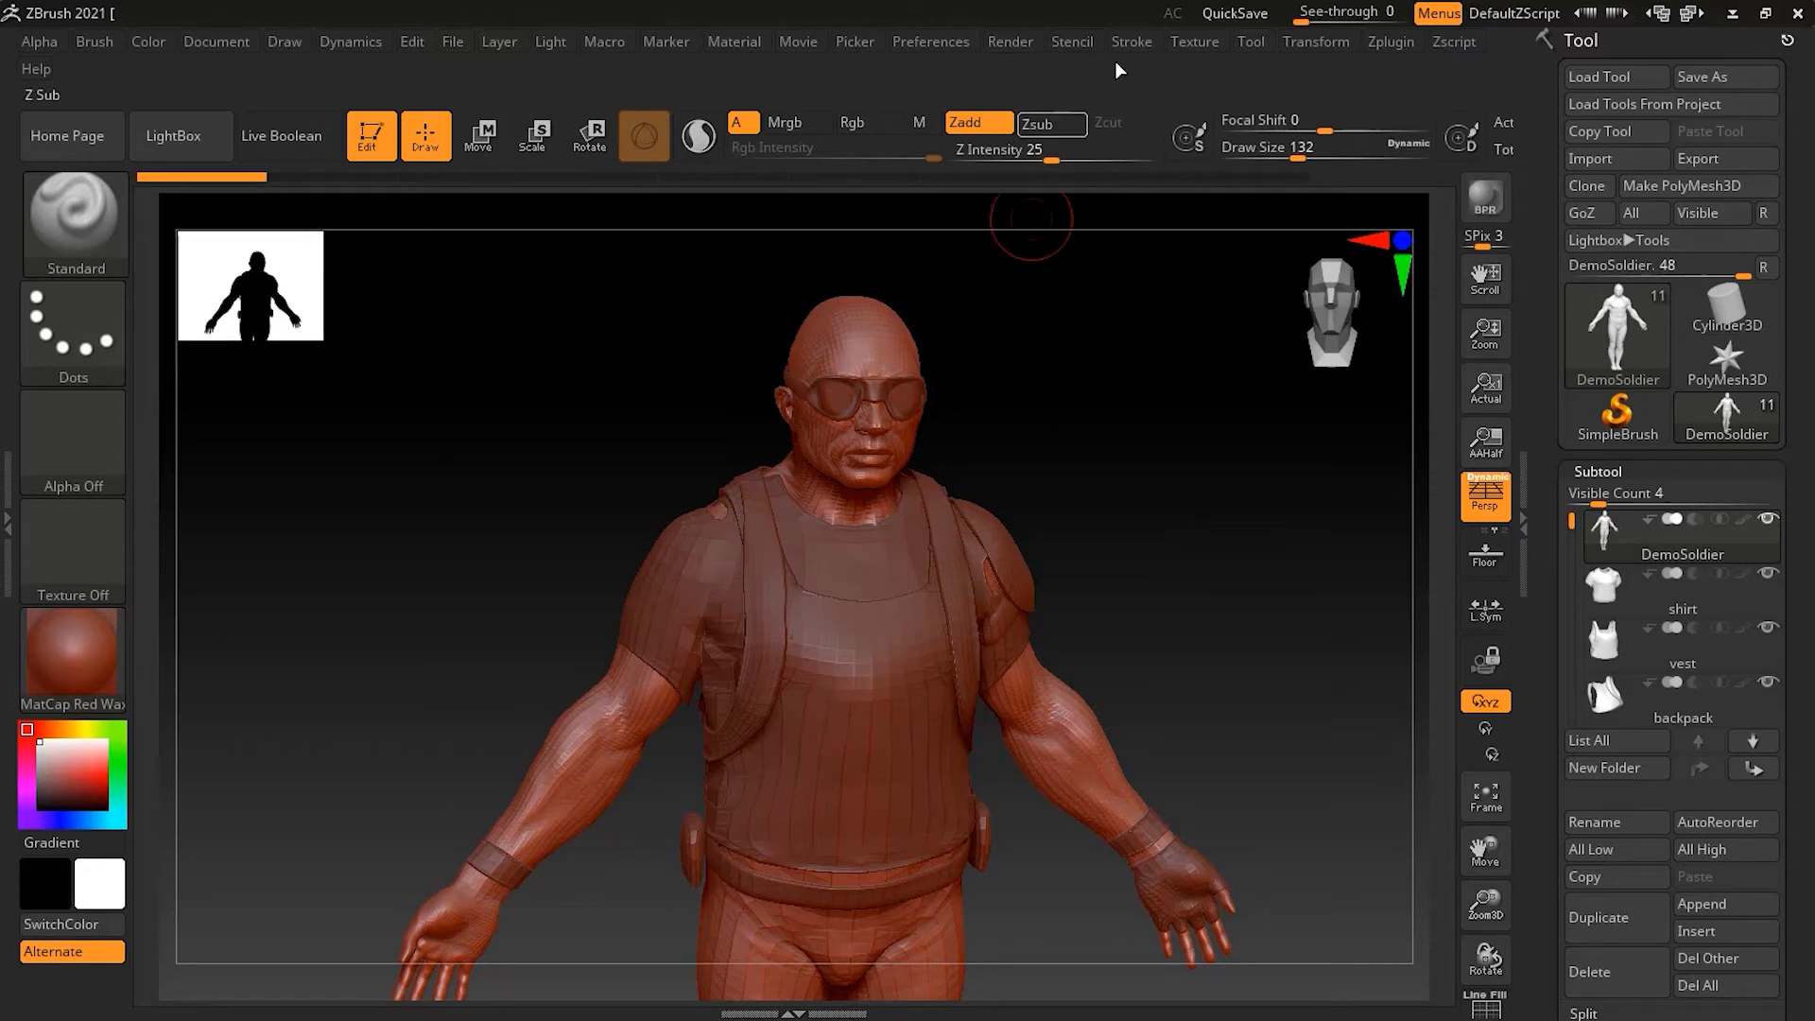
click(1391, 42)
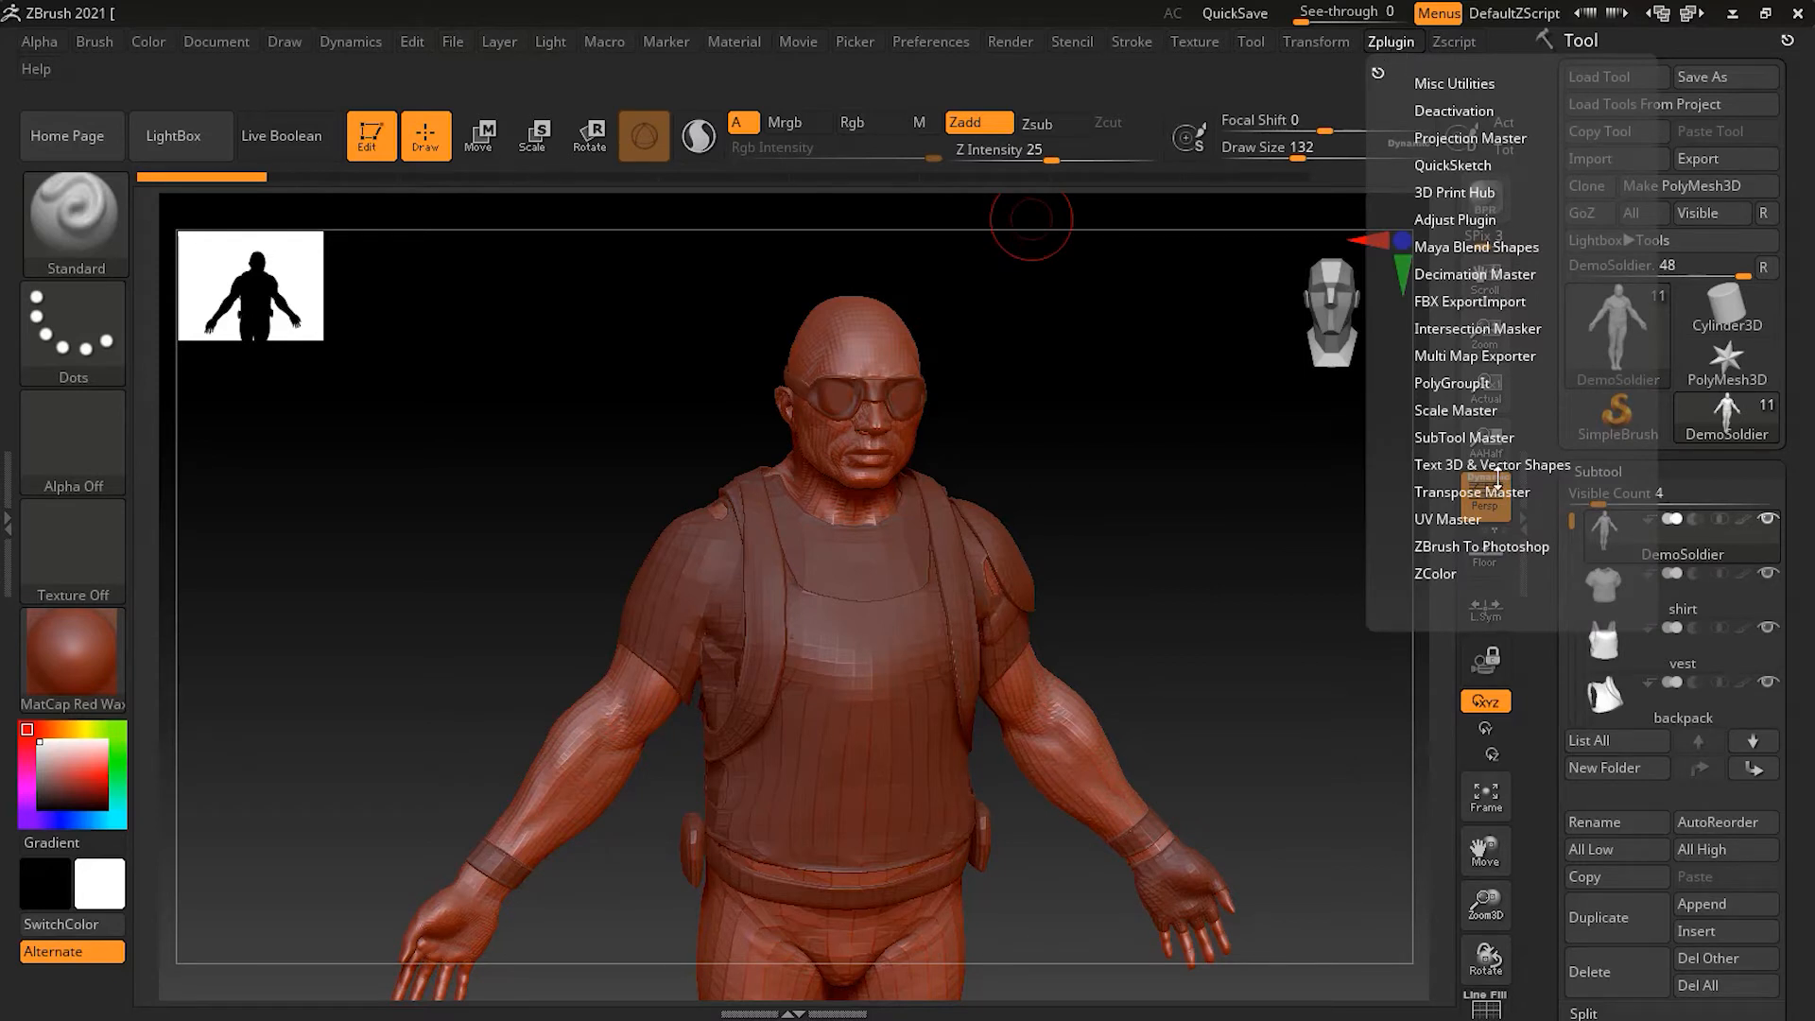
click(1471, 490)
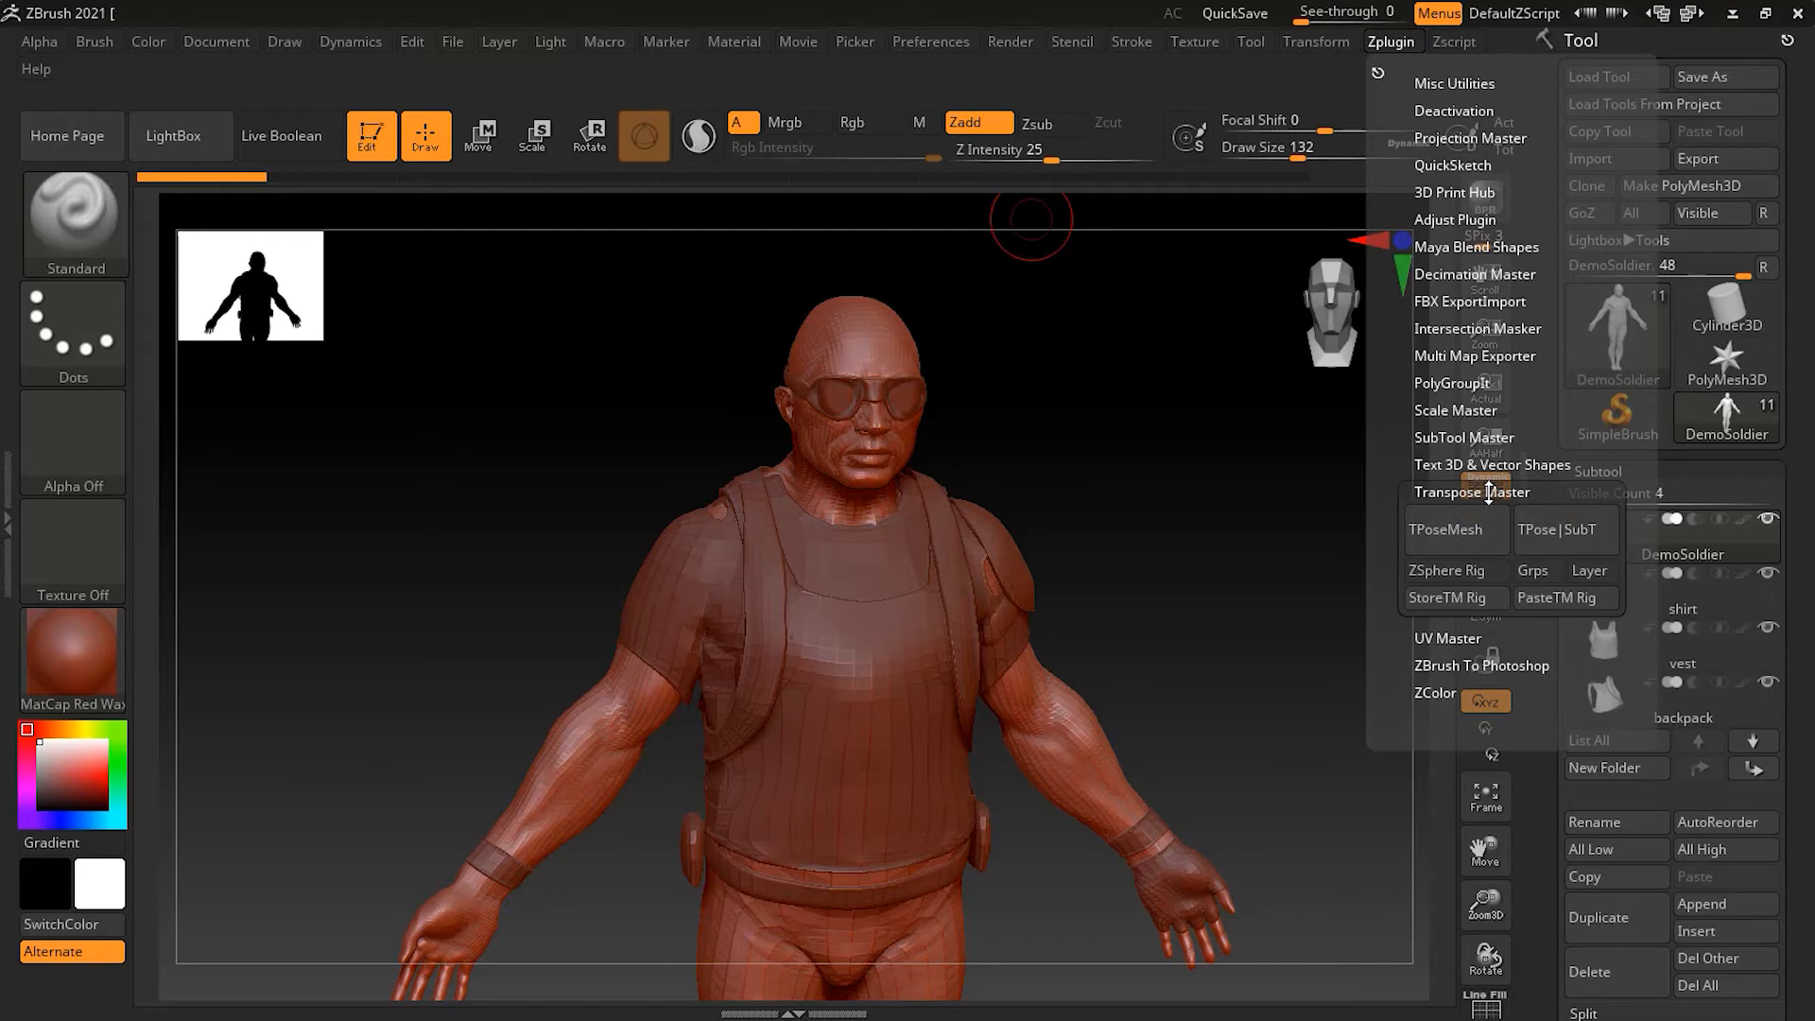
mouse_move(1455, 529)
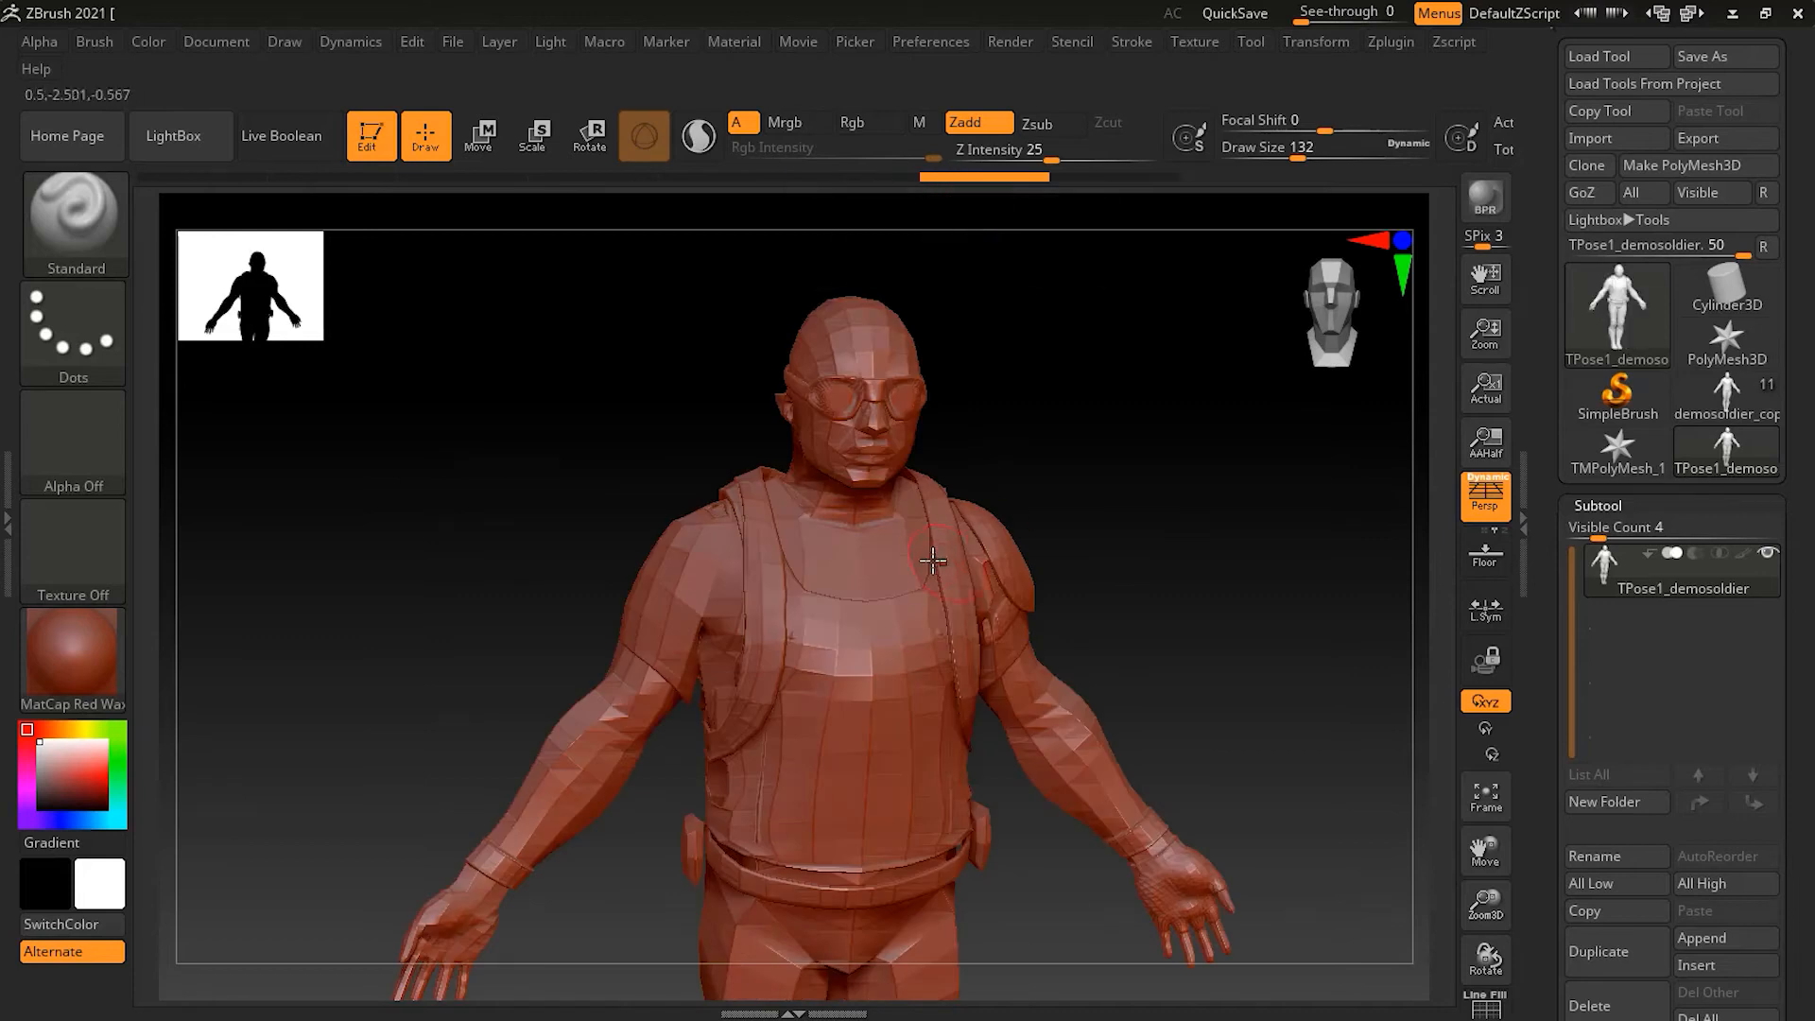
mouse_move(677, 576)
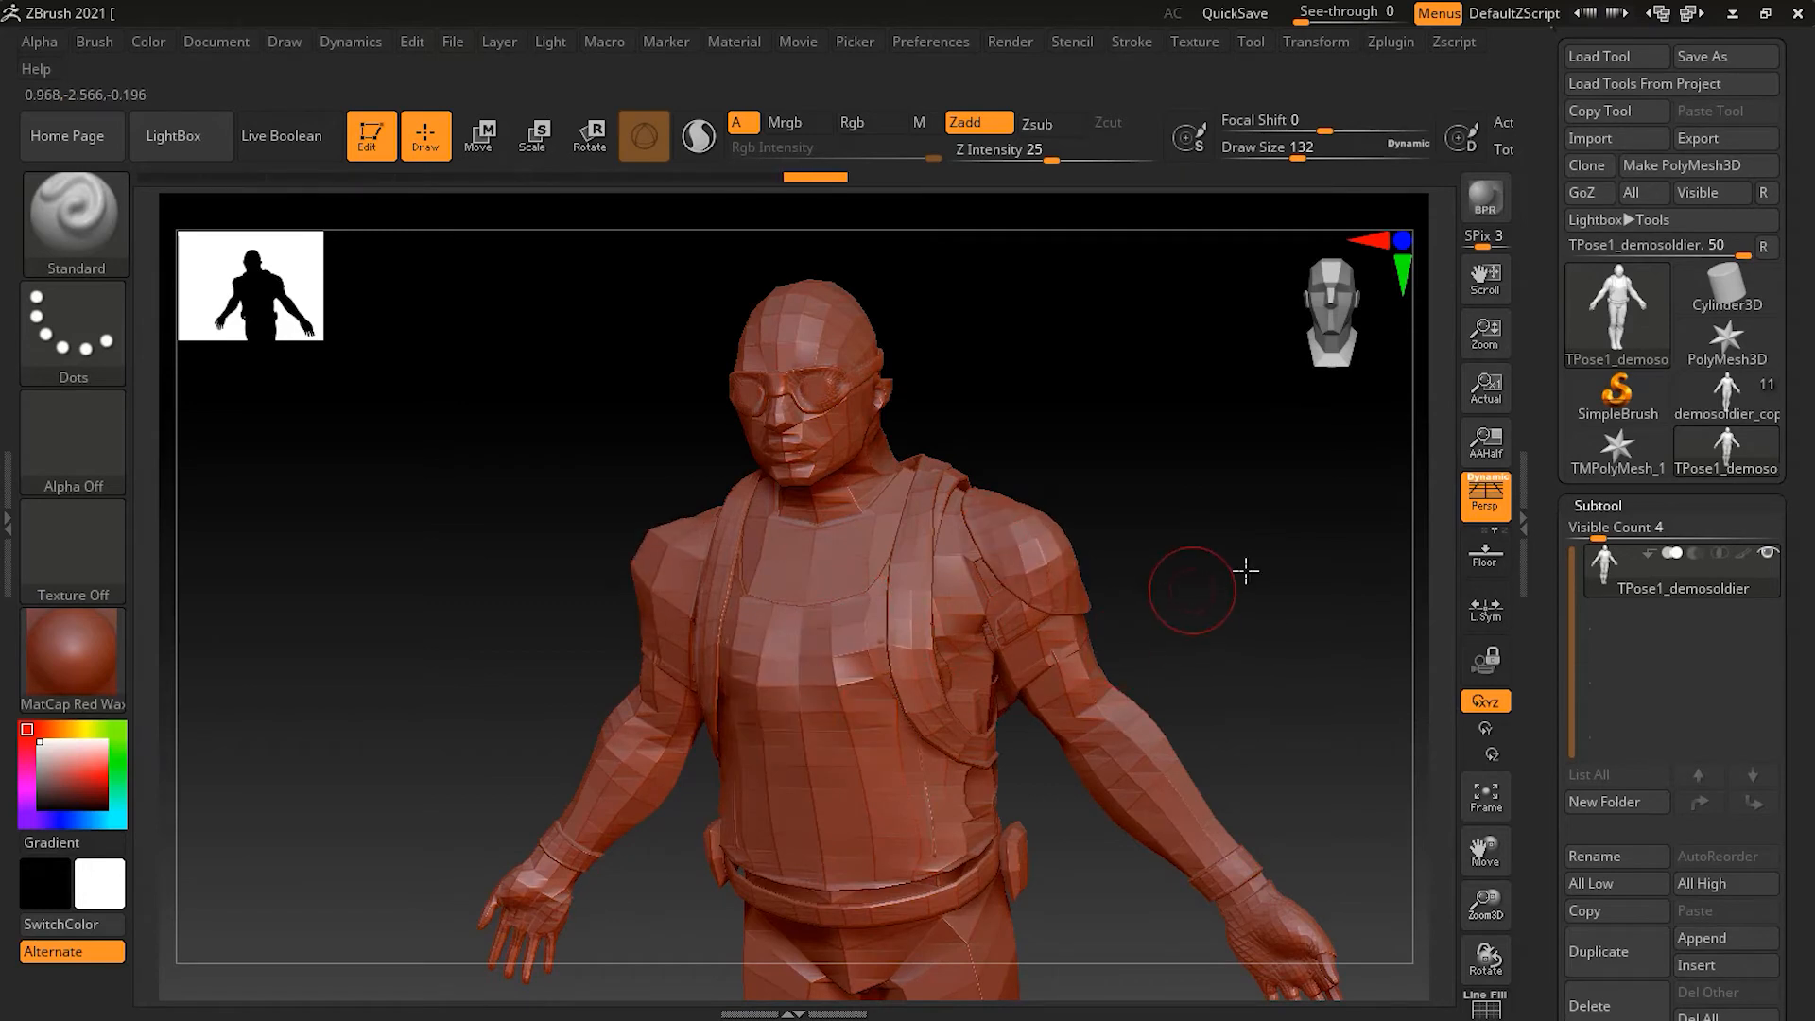
drag(1191, 587, 643, 517)
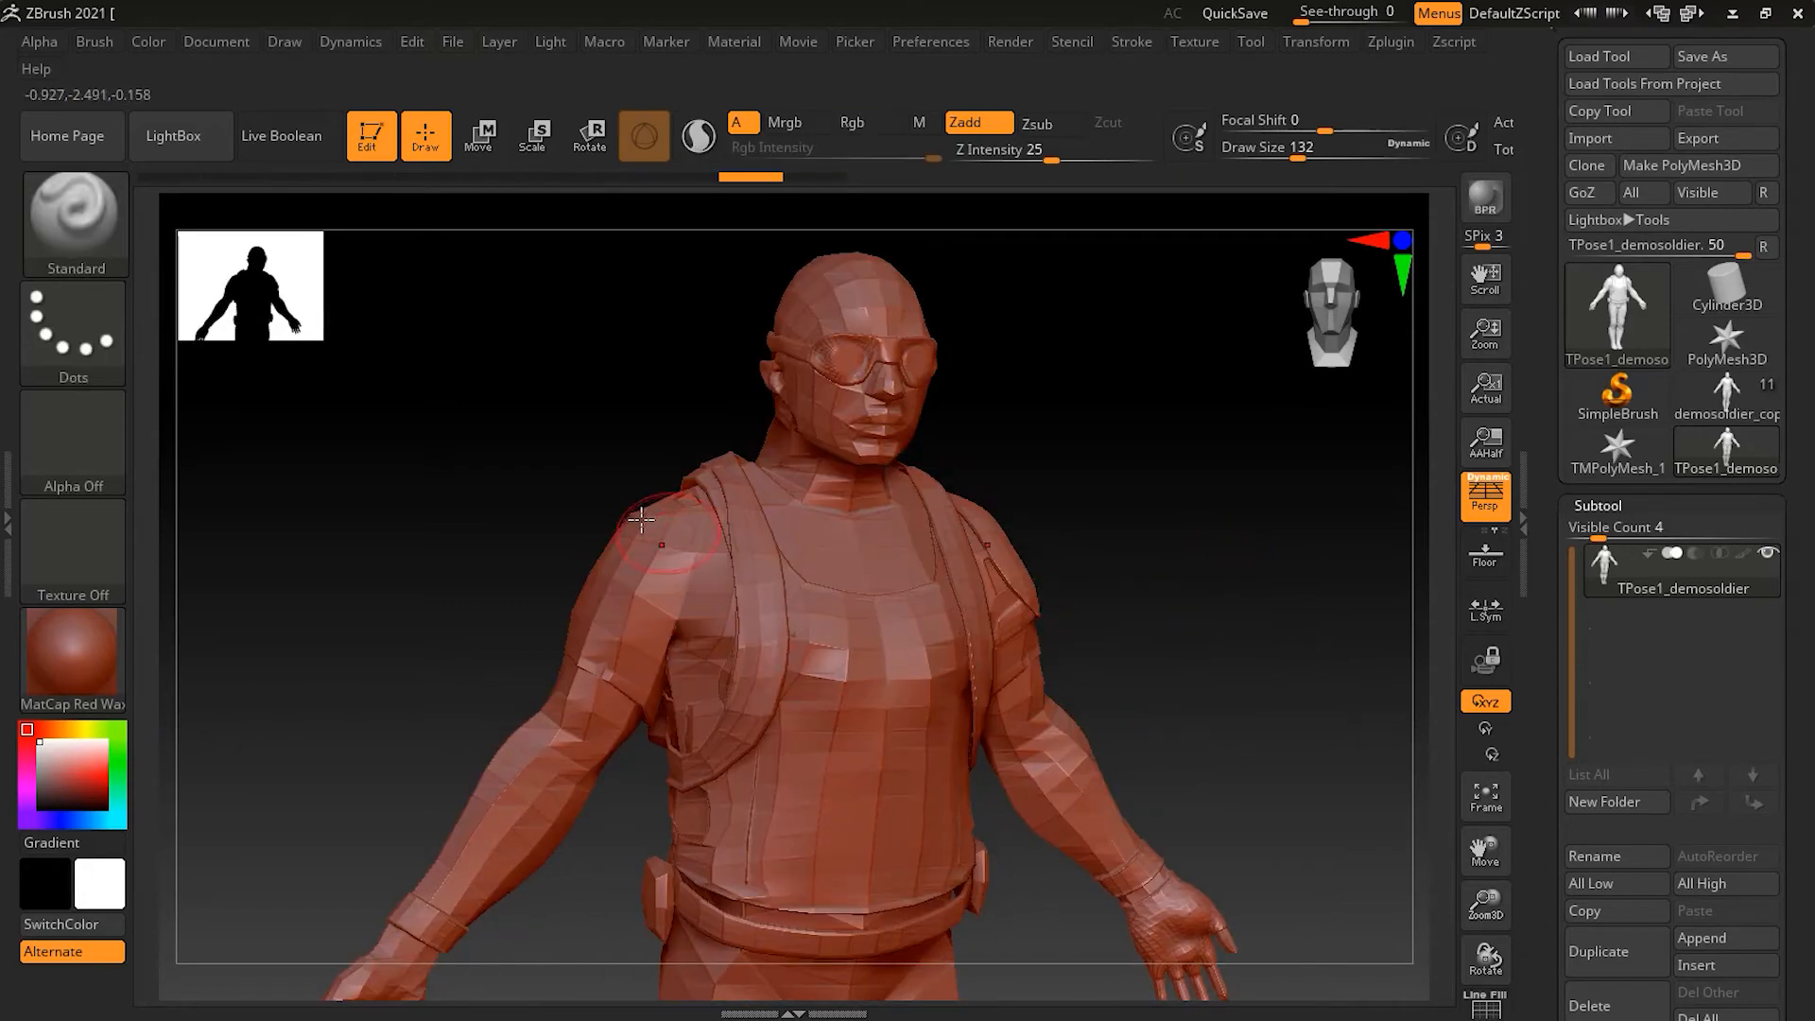
drag(643, 519, 1246, 634)
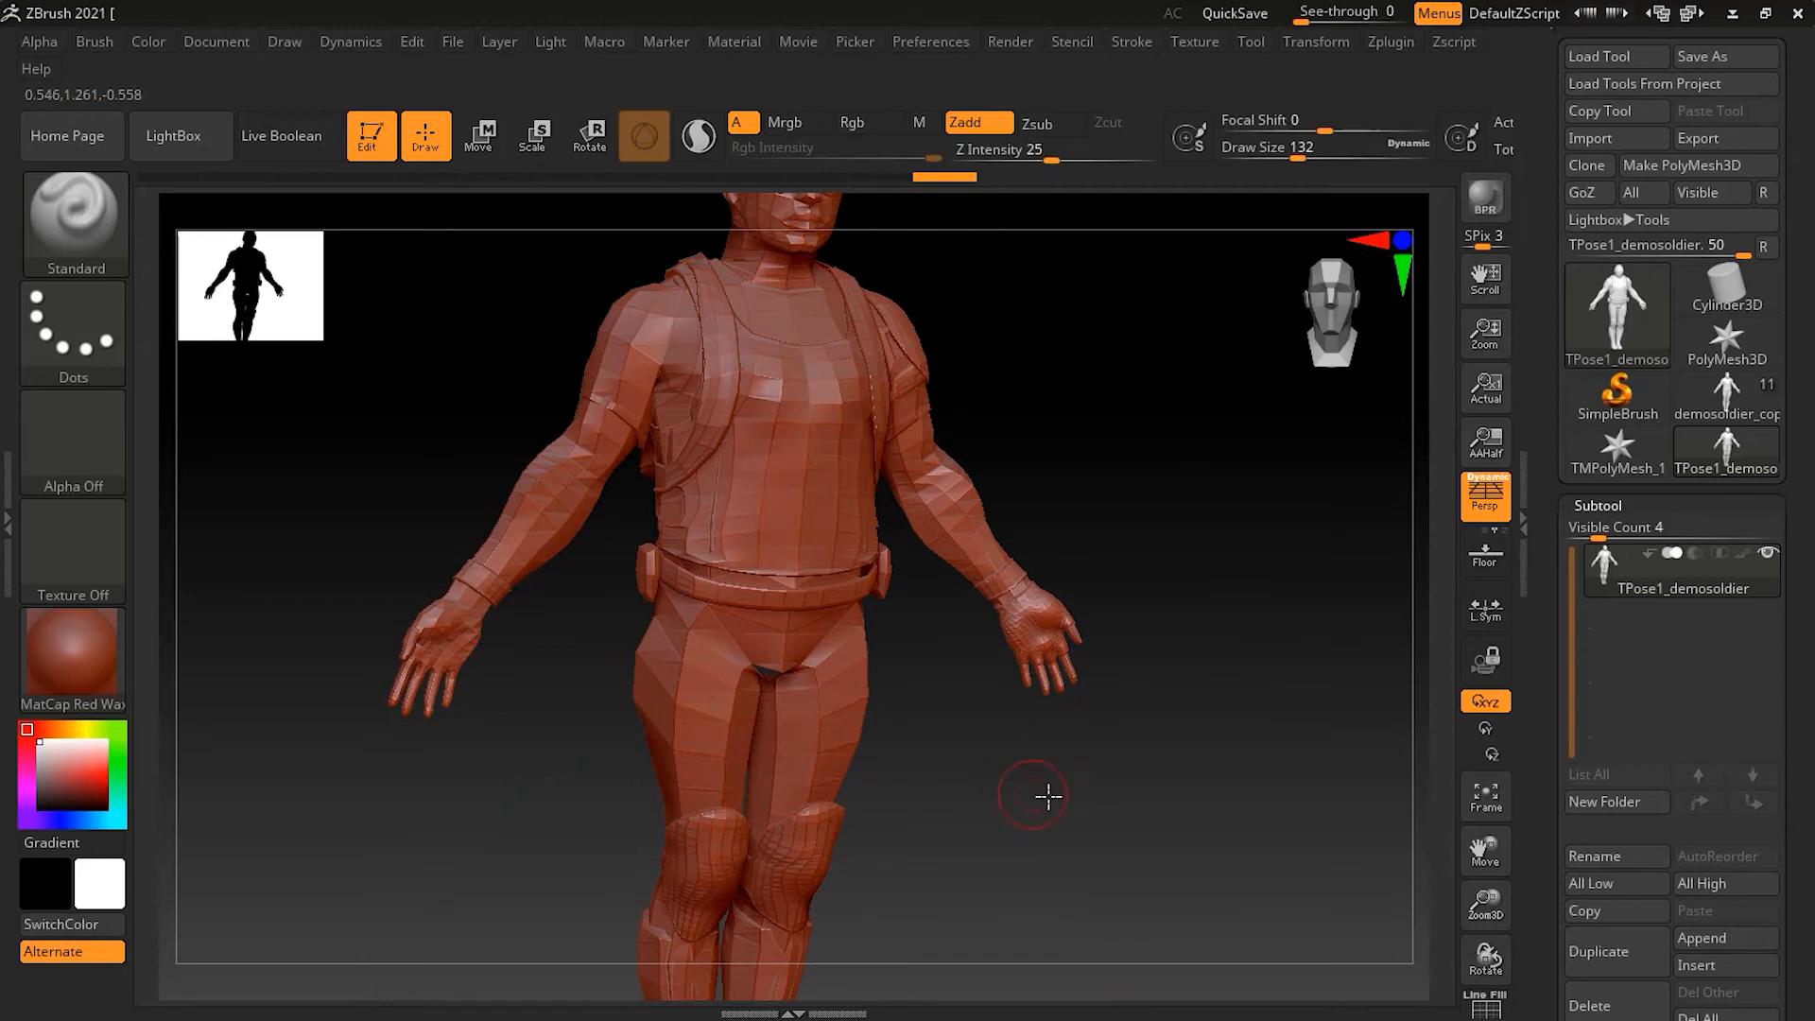
drag(1032, 796, 901, 824)
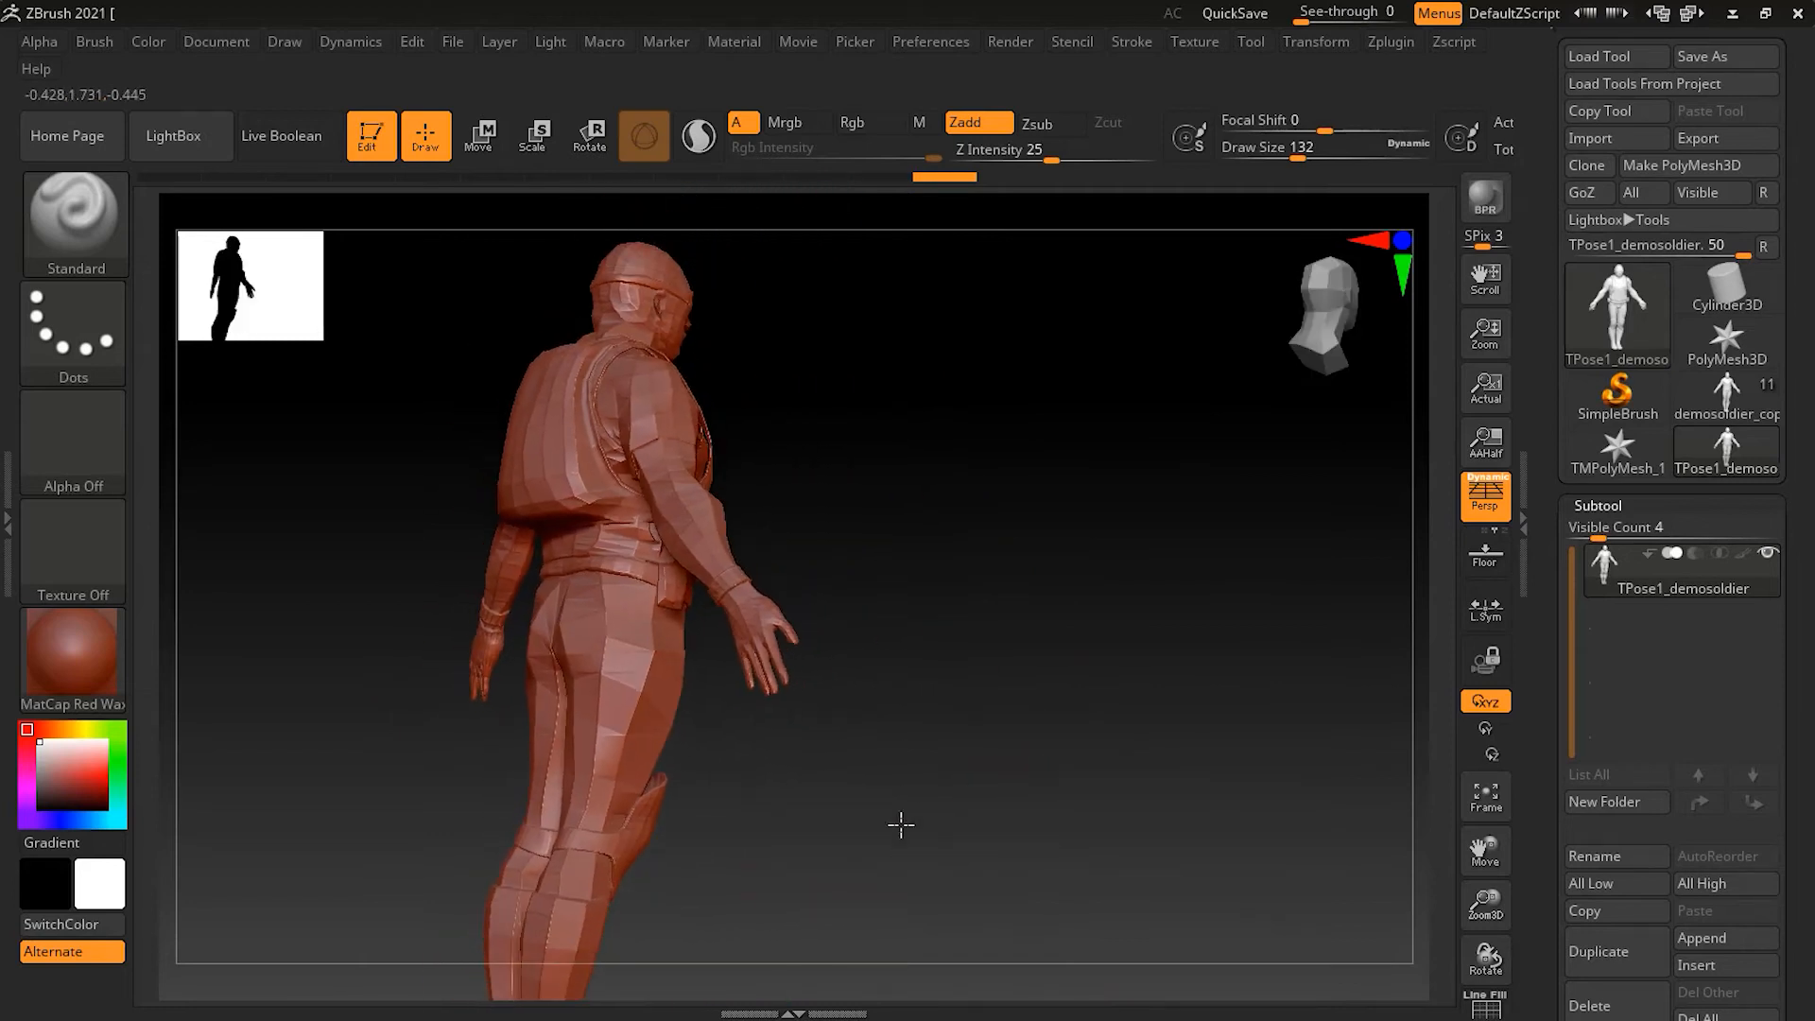
drag(901, 824, 770, 876)
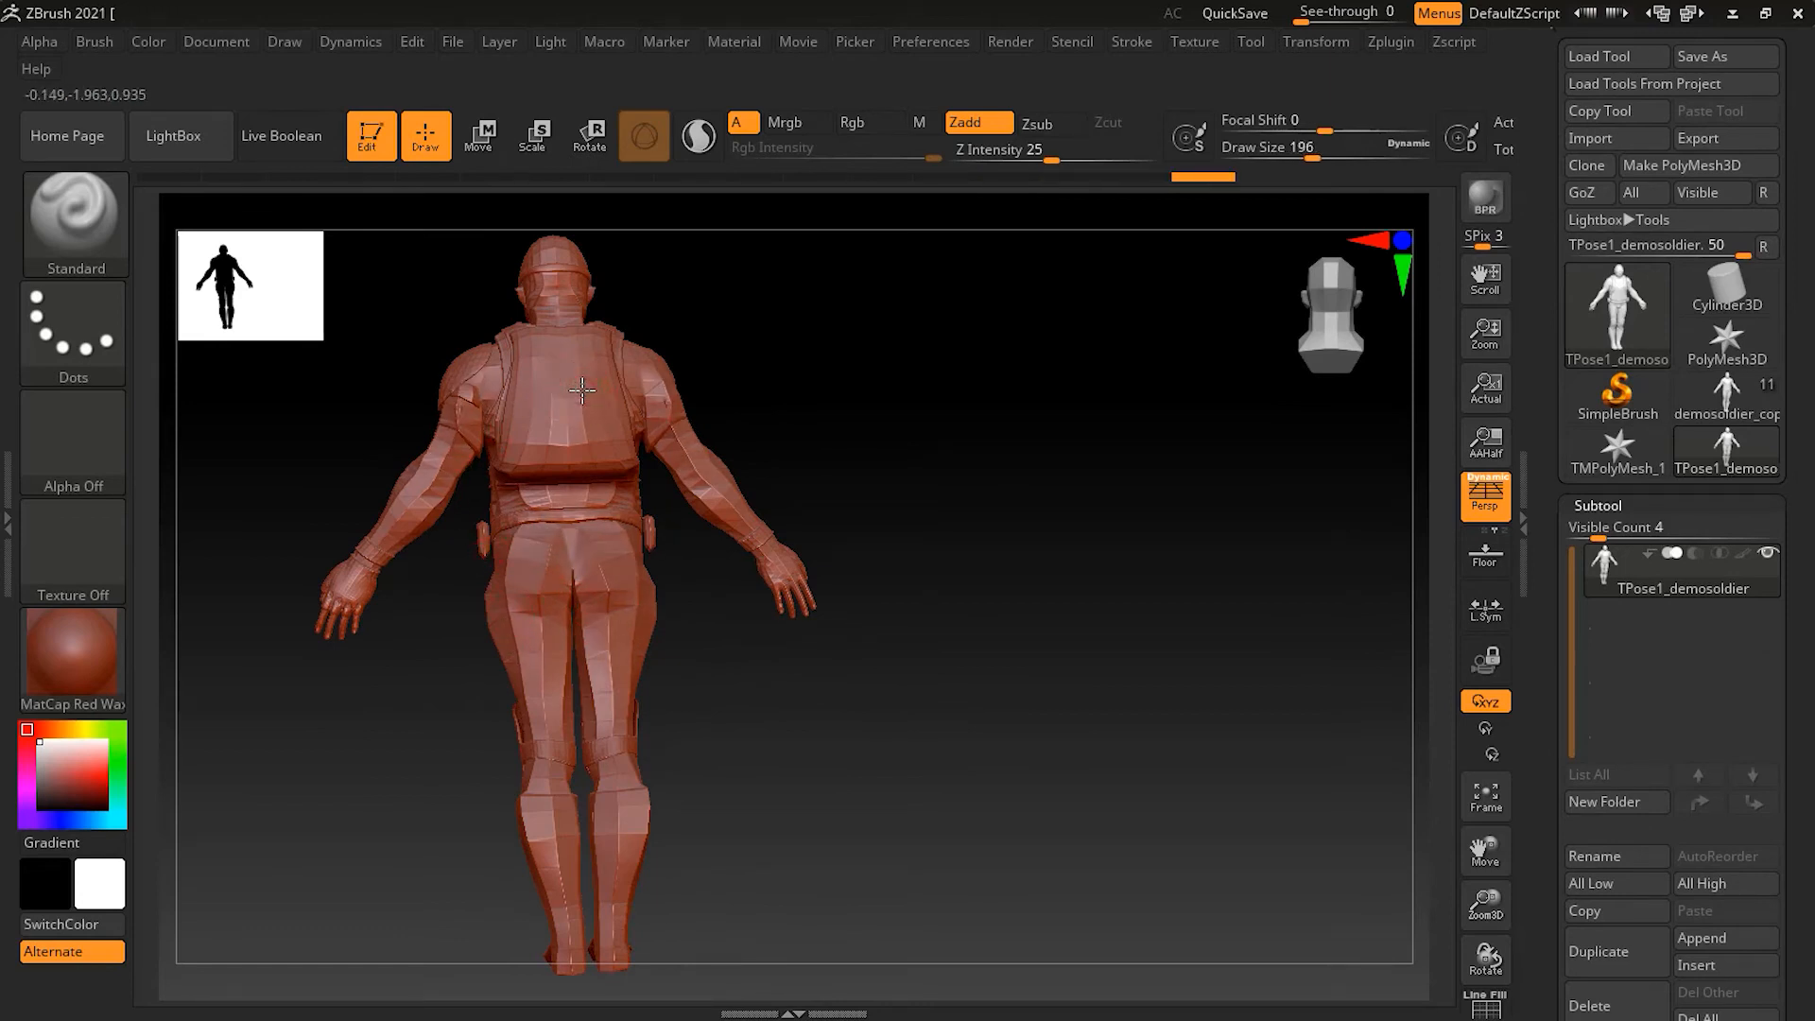
drag(578, 387, 937, 453)
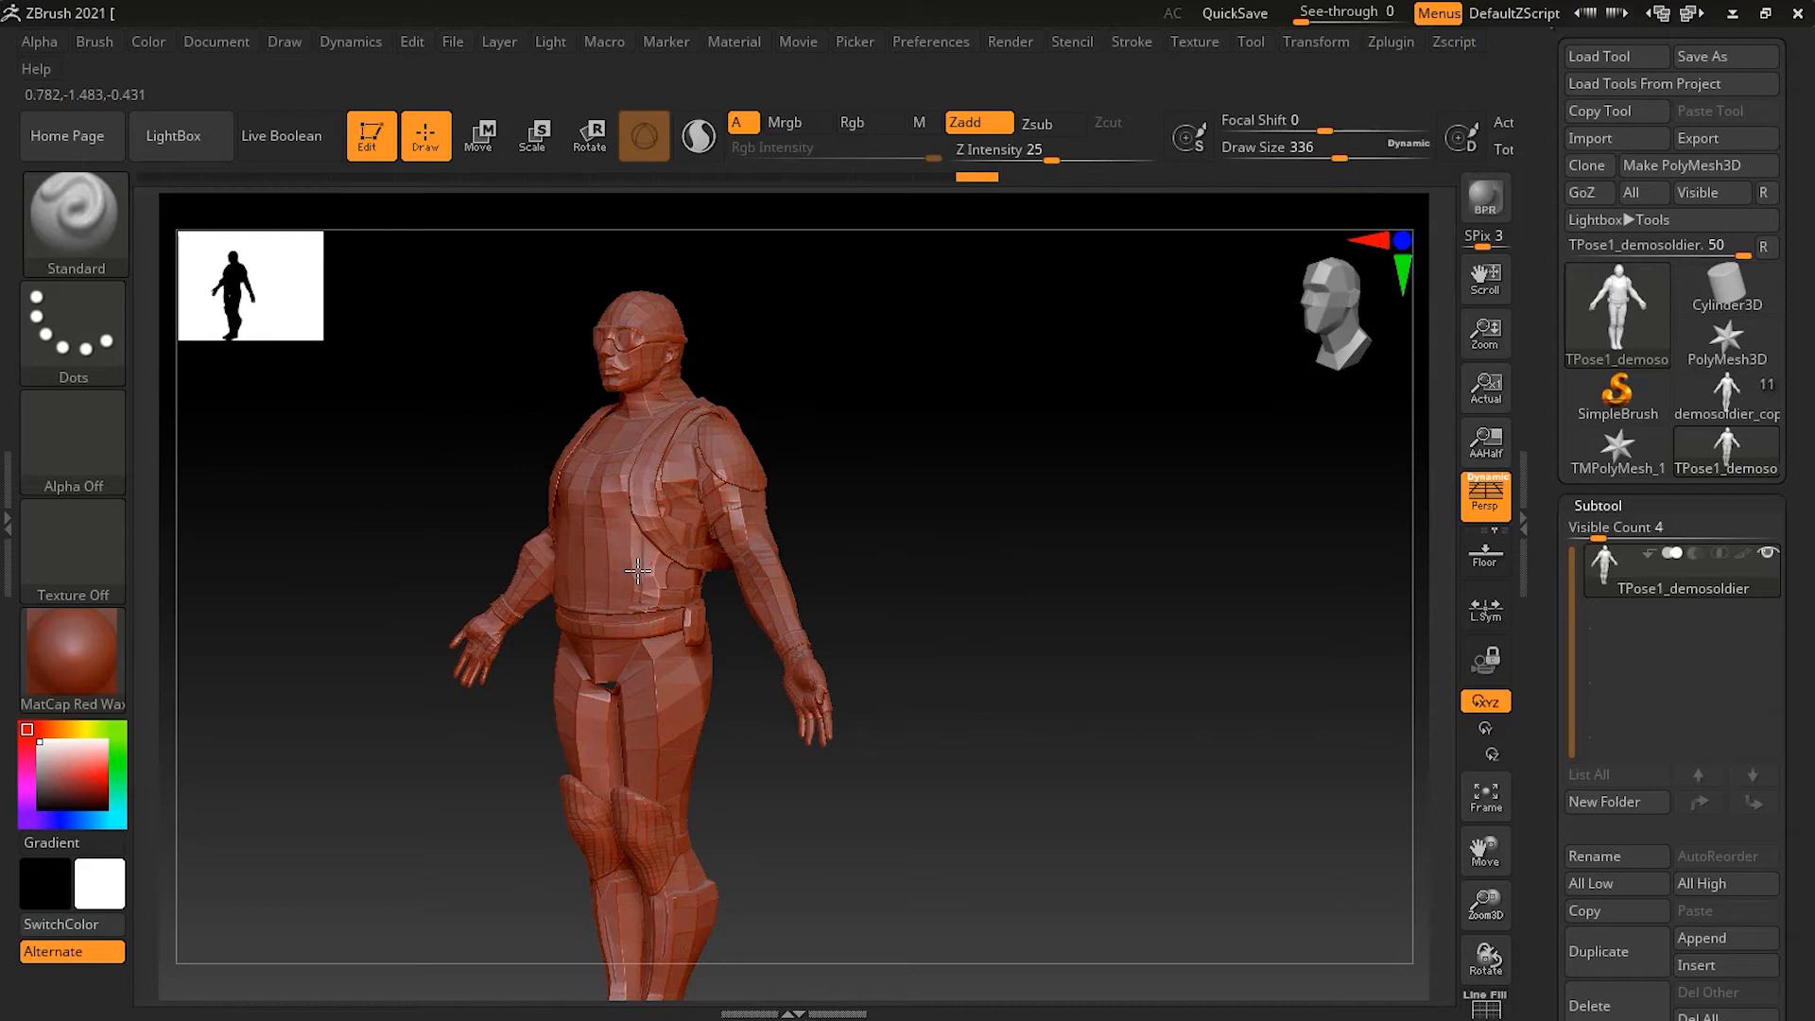
drag(639, 568, 943, 648)
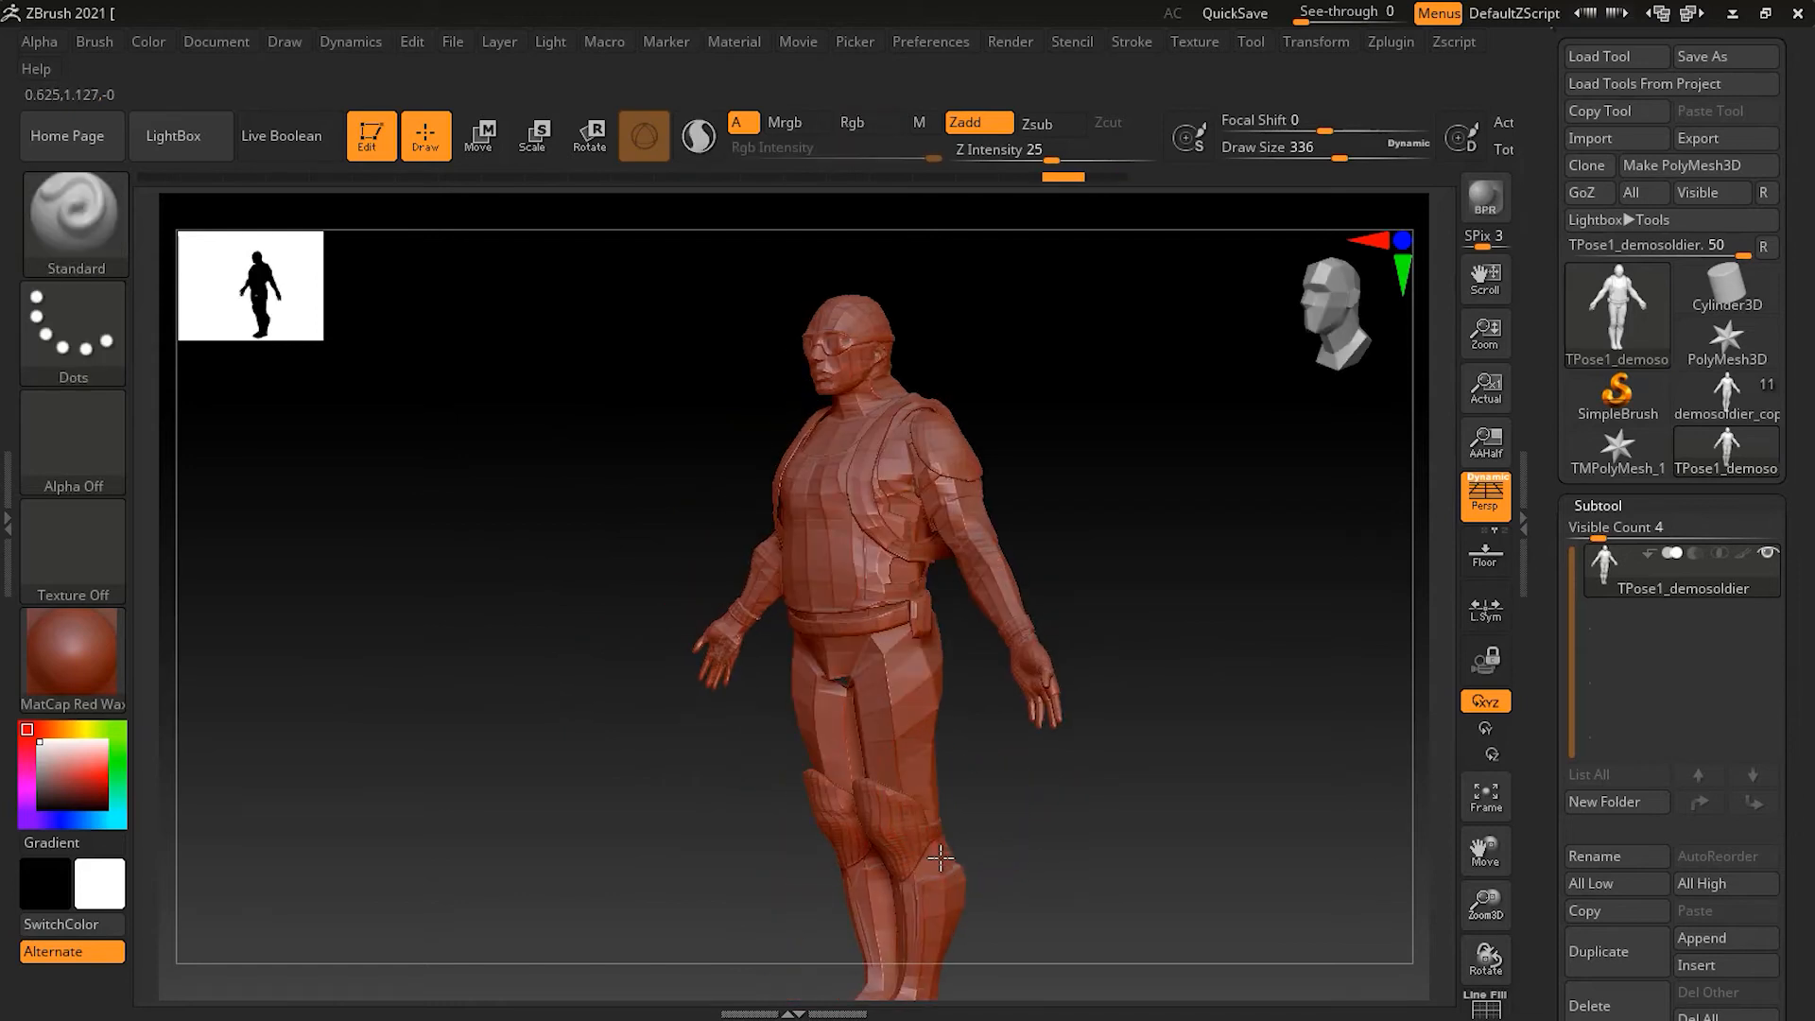
drag(937, 856, 1097, 806)
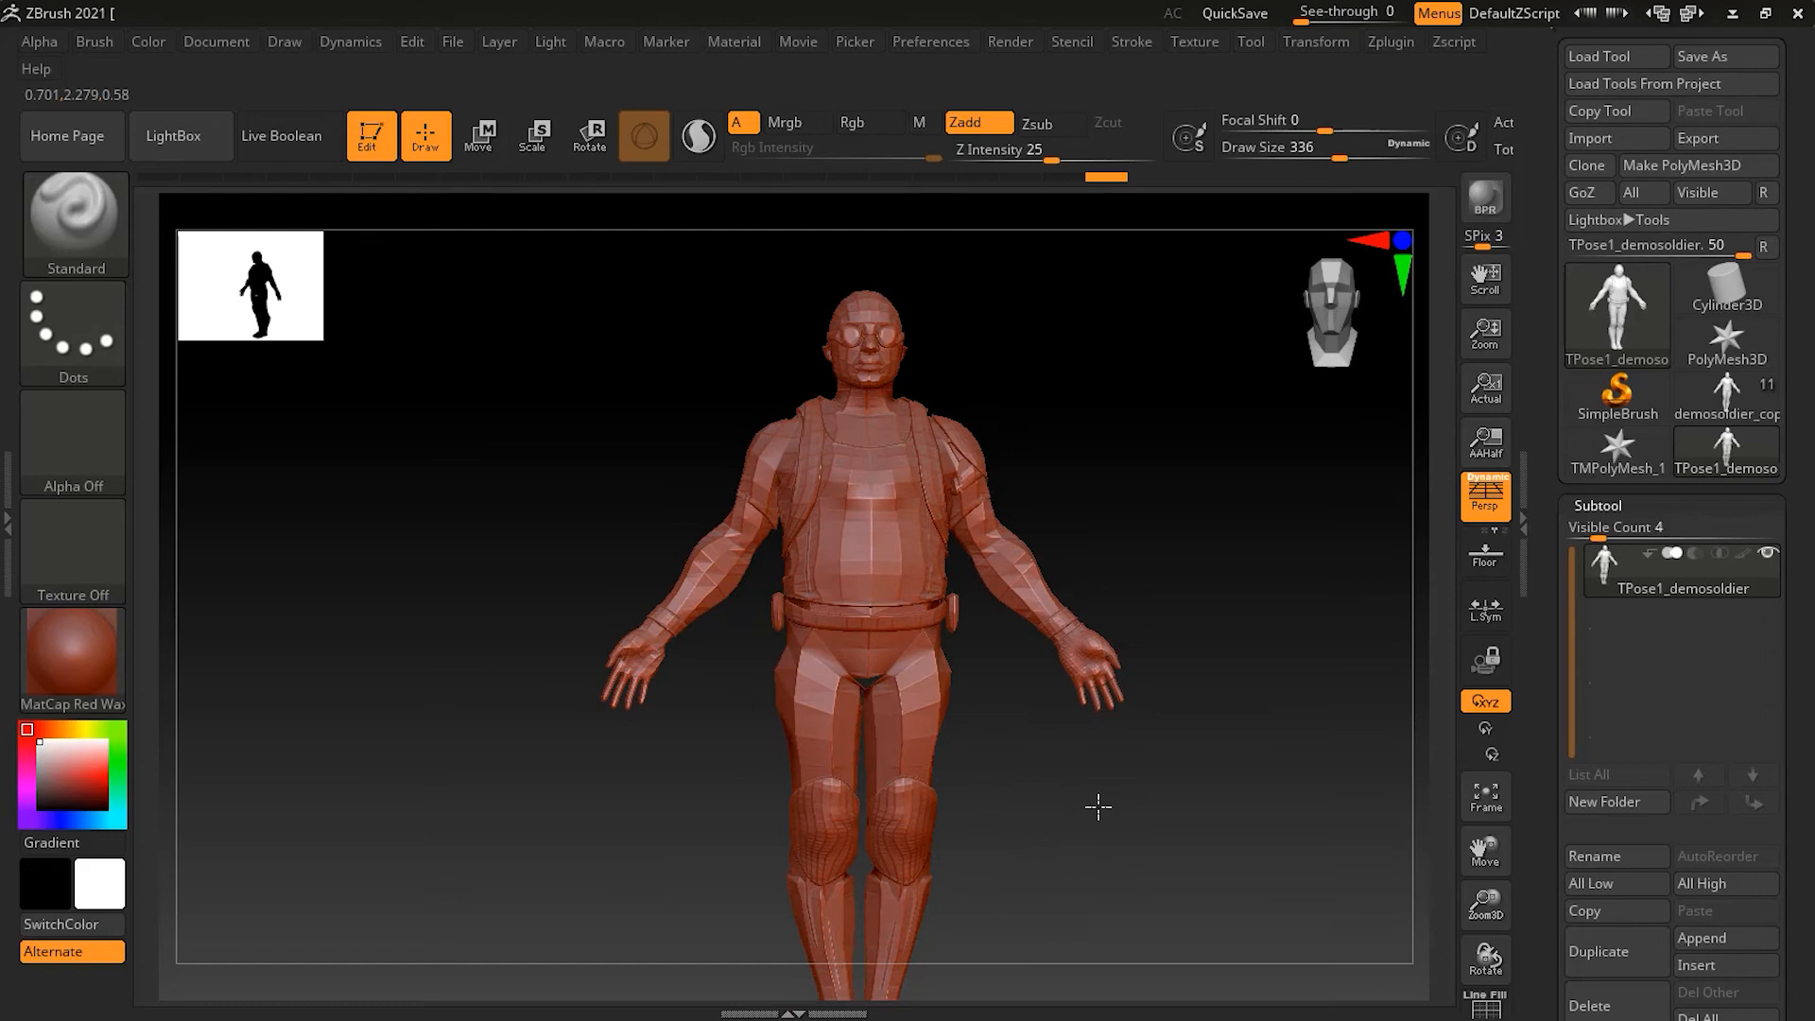
drag(1100, 806, 795, 746)
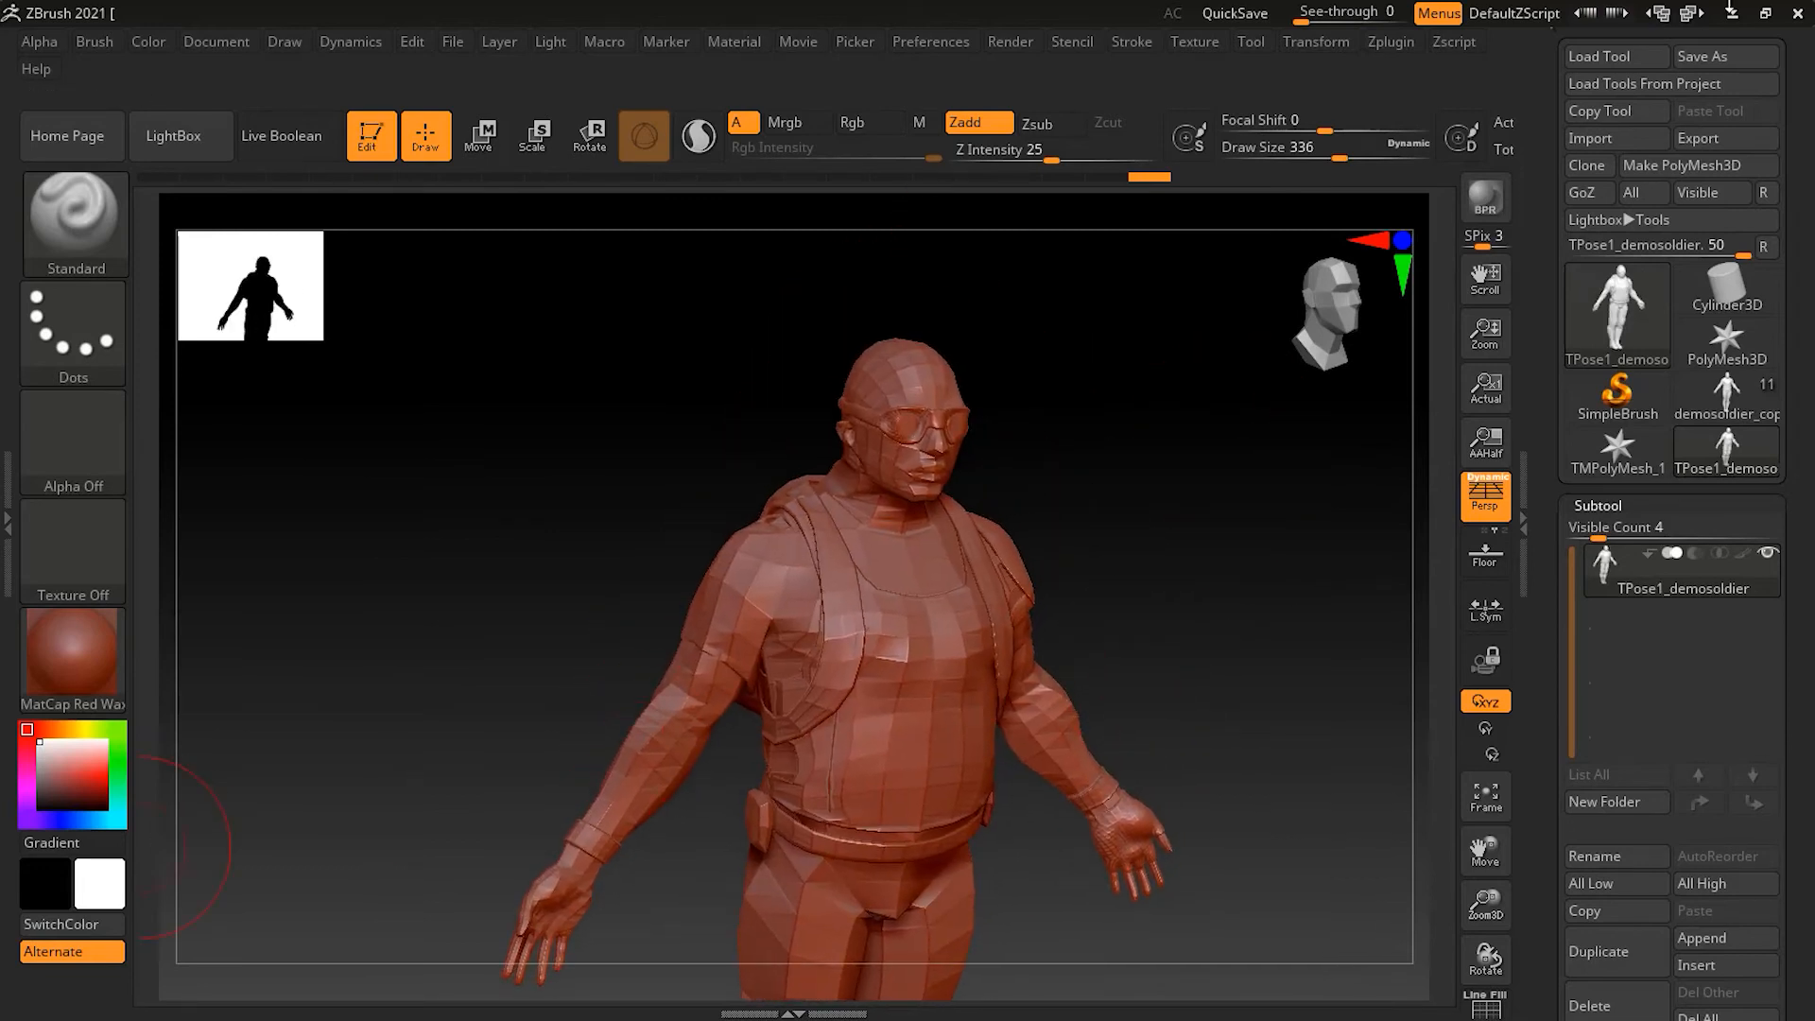
- Open the Zplugin menu to reach Transpose Master again
click(1390, 42)
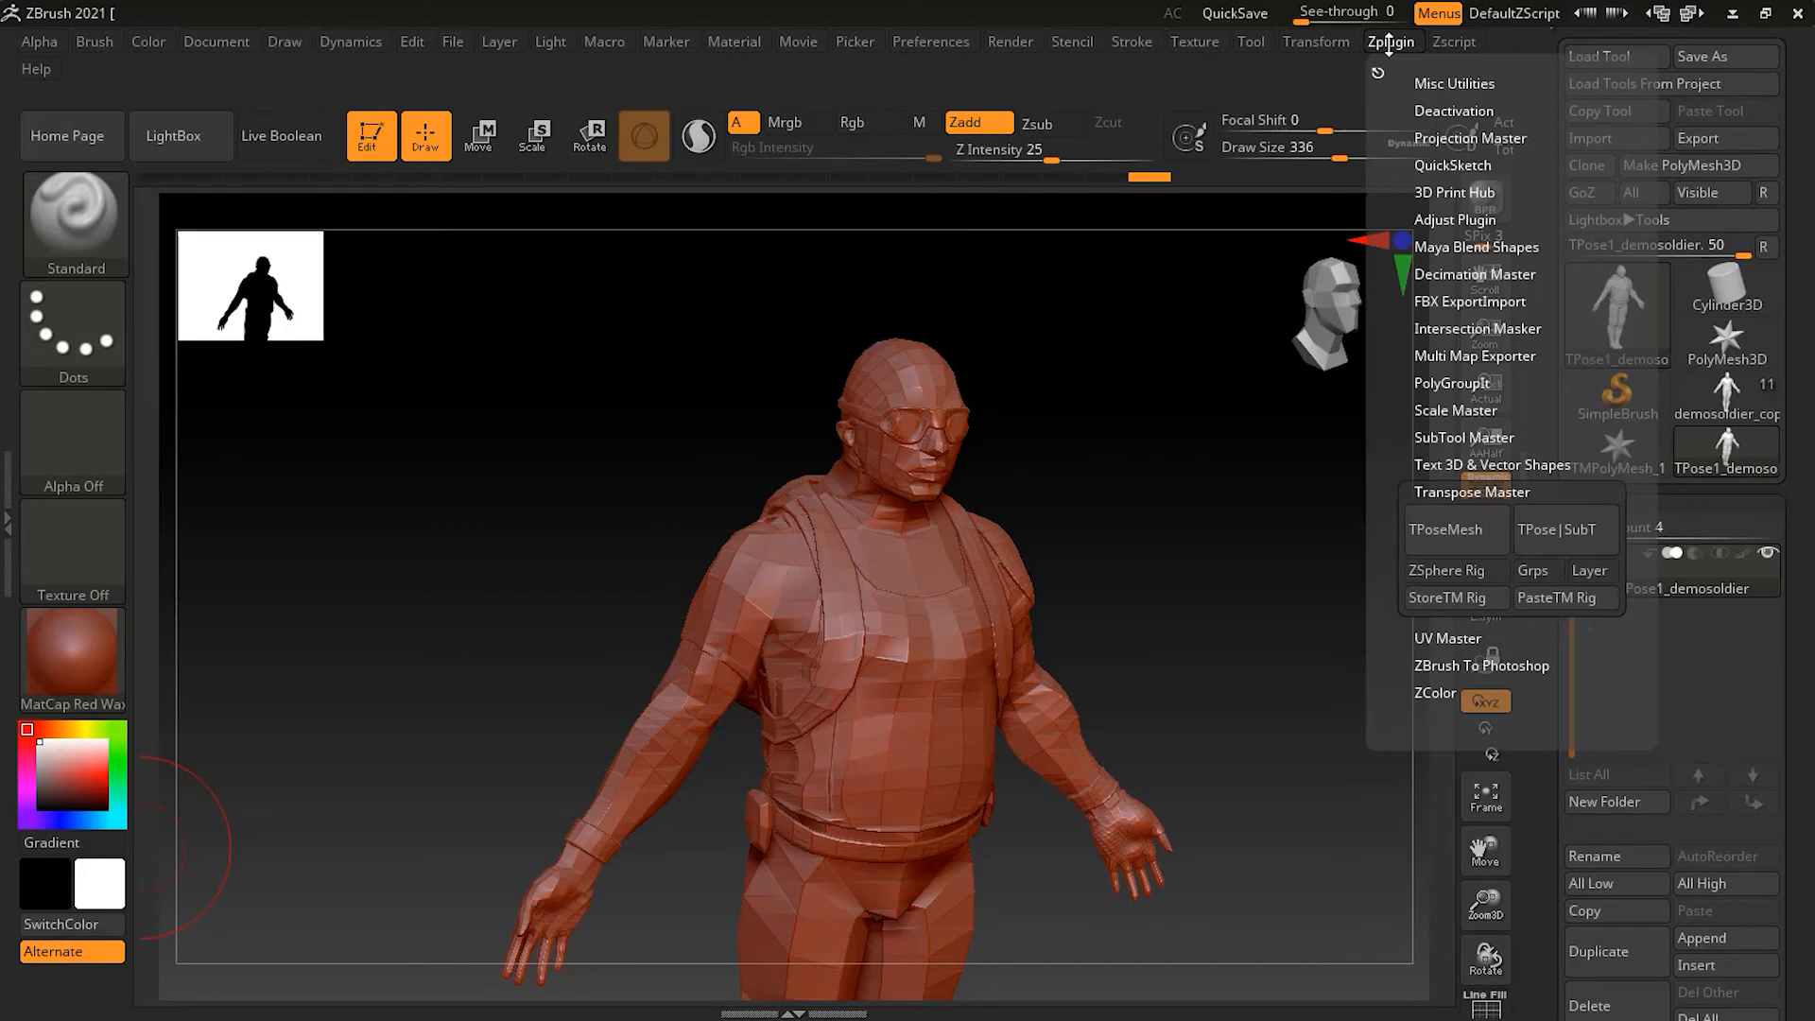
mouse_move(1564, 529)
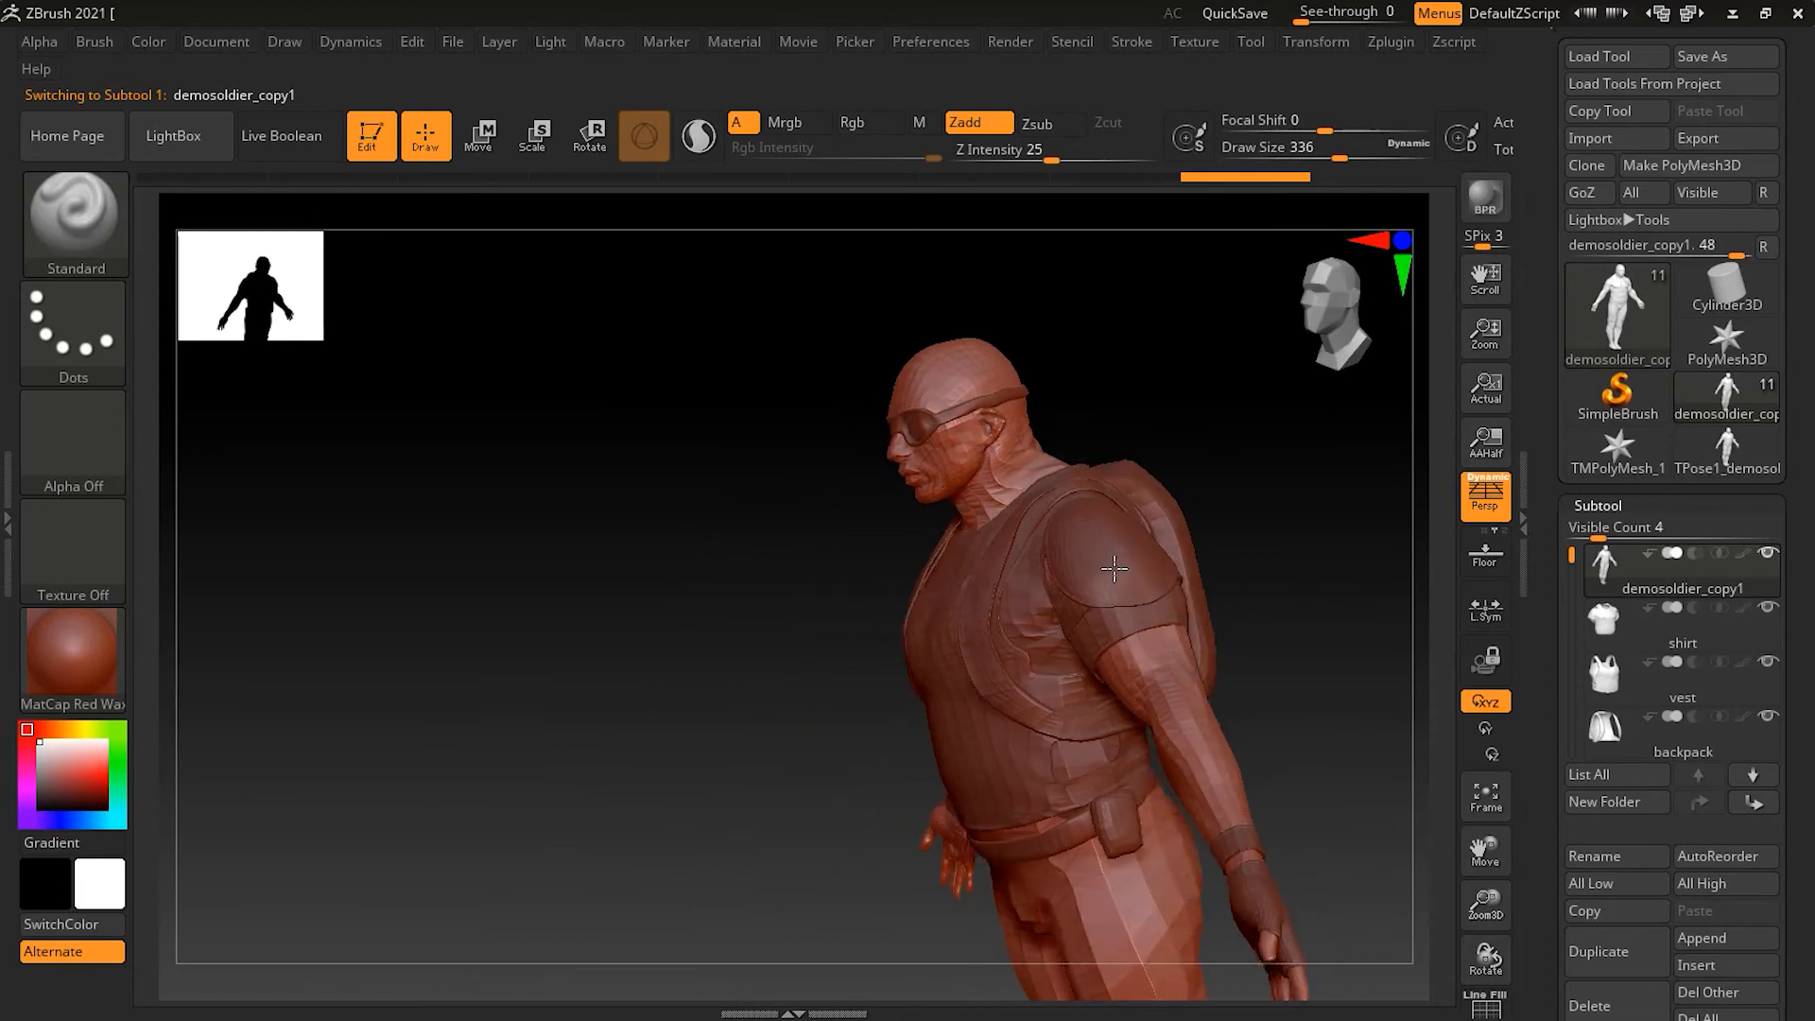
- Turn the soldier to a front view and select the shirt, vest and next subtool
drag(1115, 567, 1247, 544)
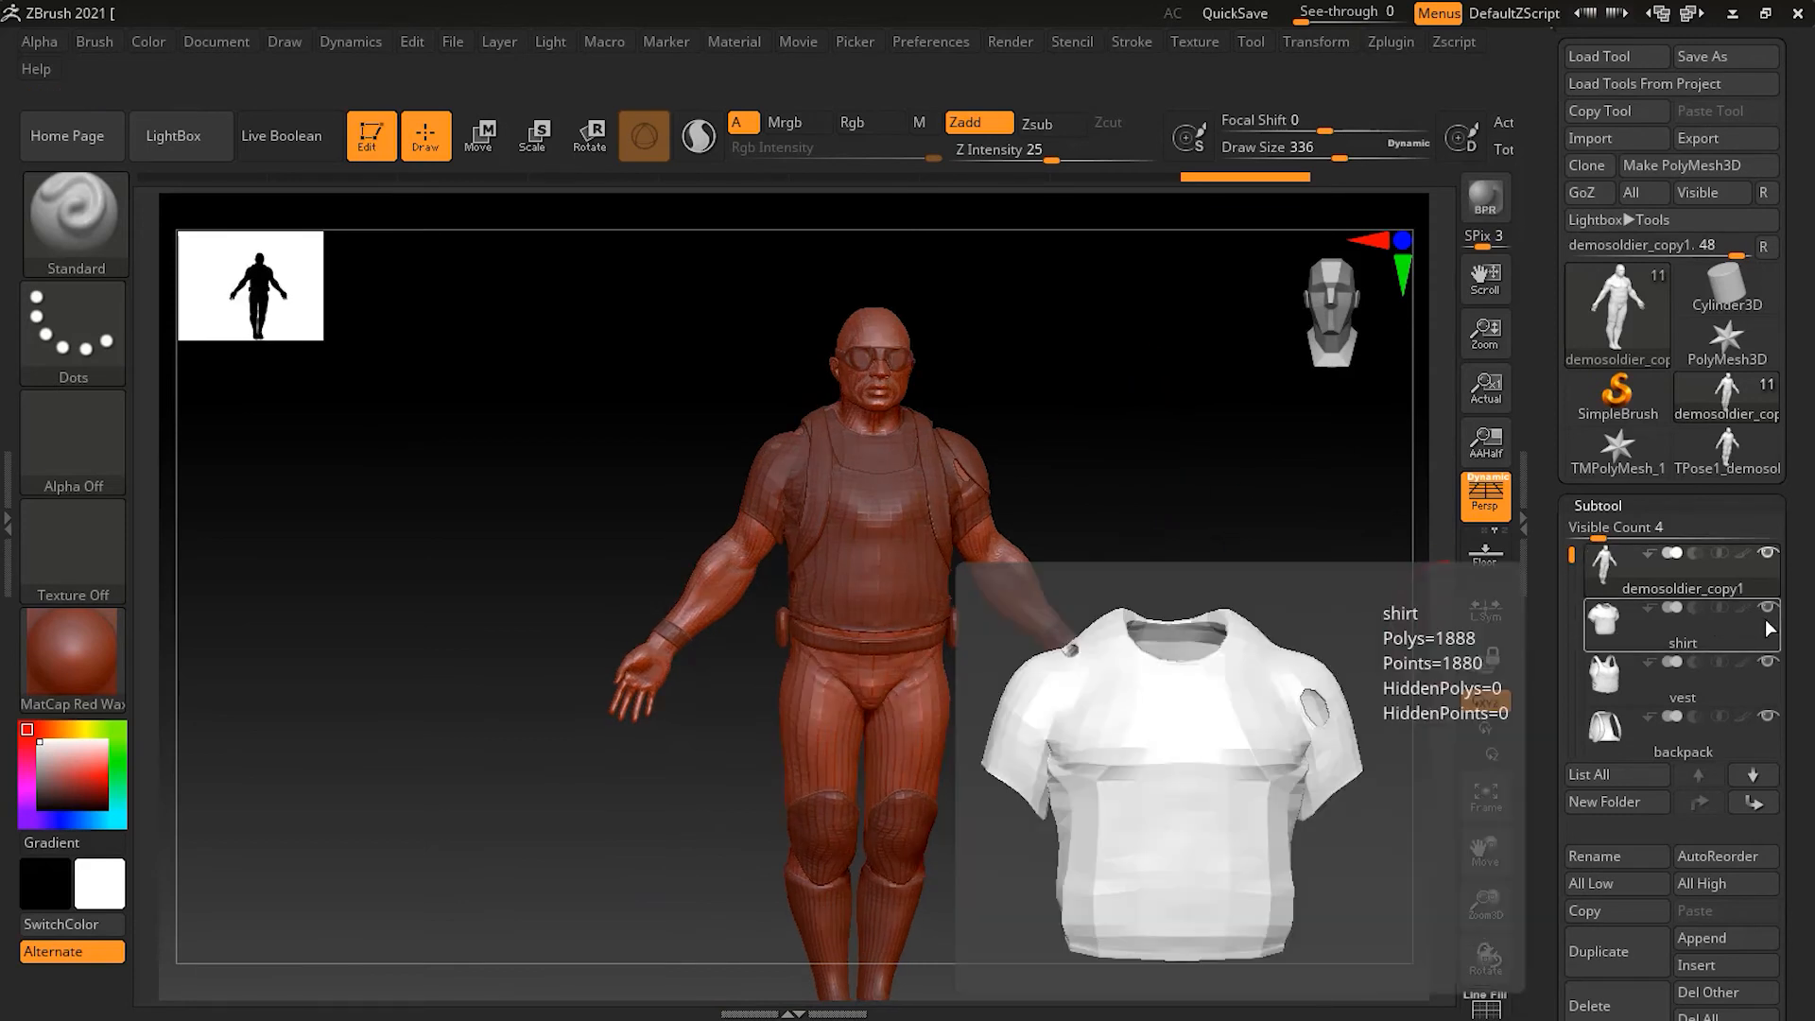
mouse_move(1764, 620)
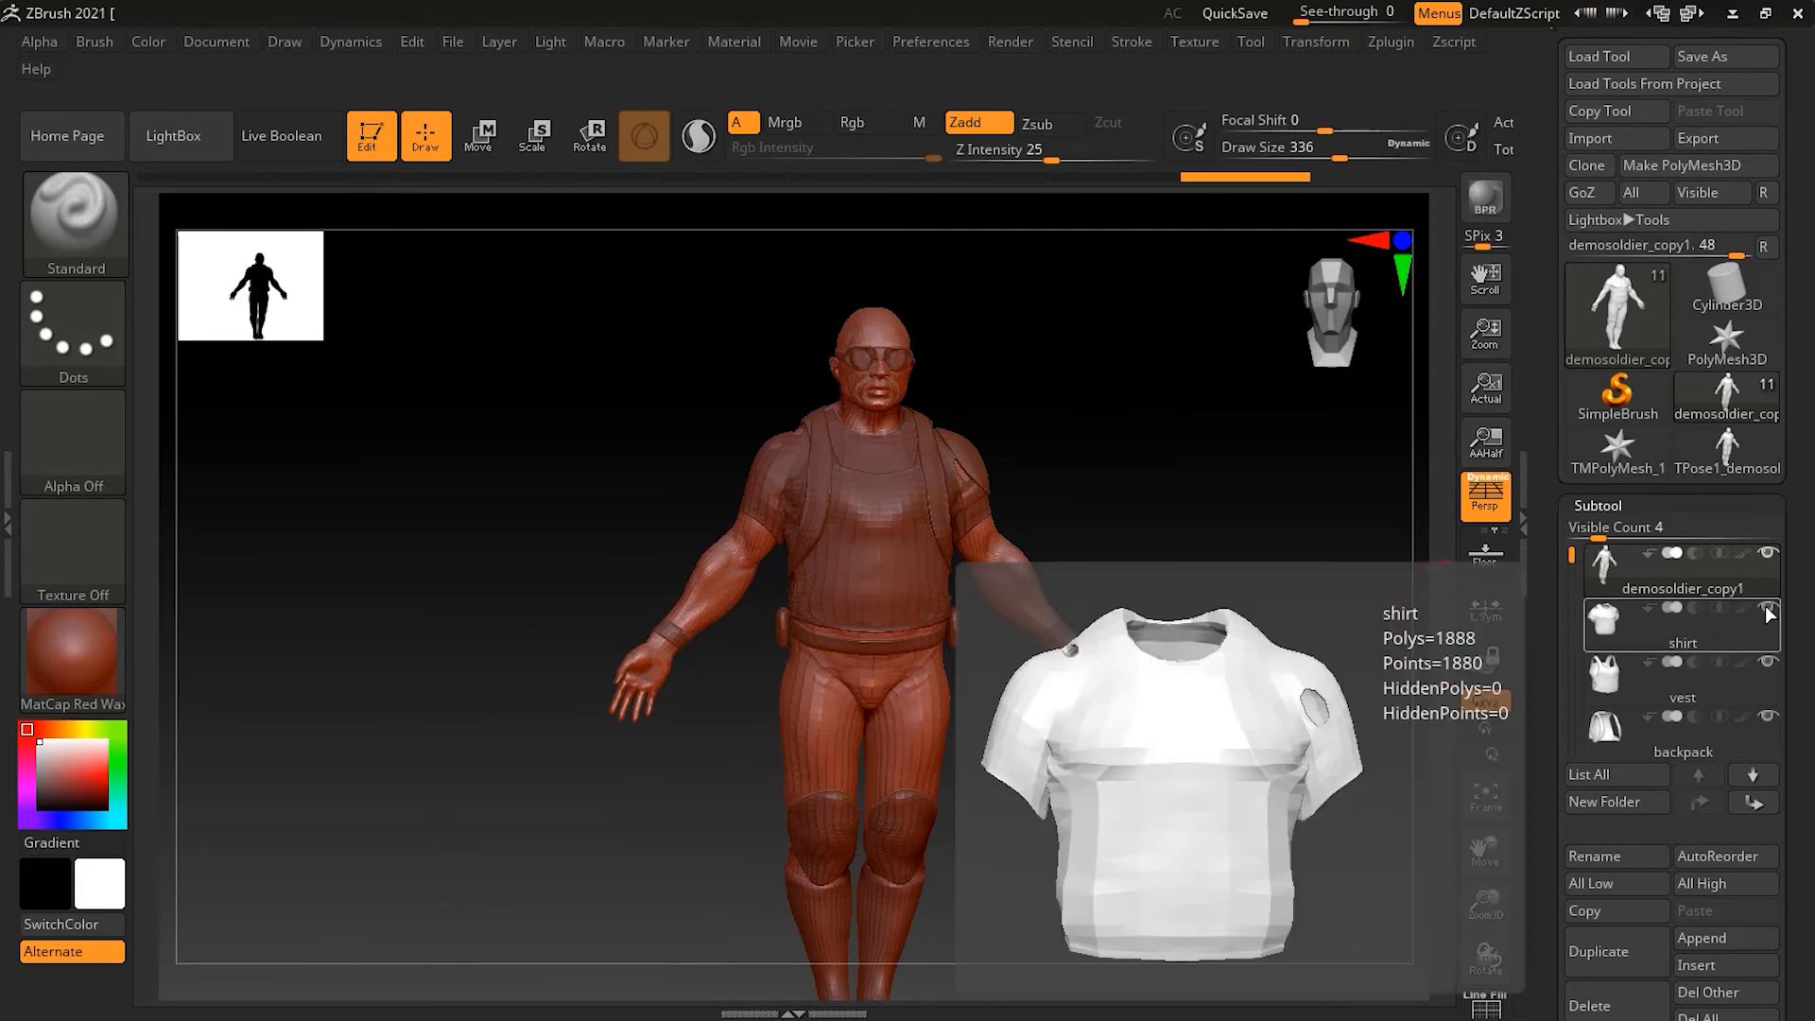
click(1682, 625)
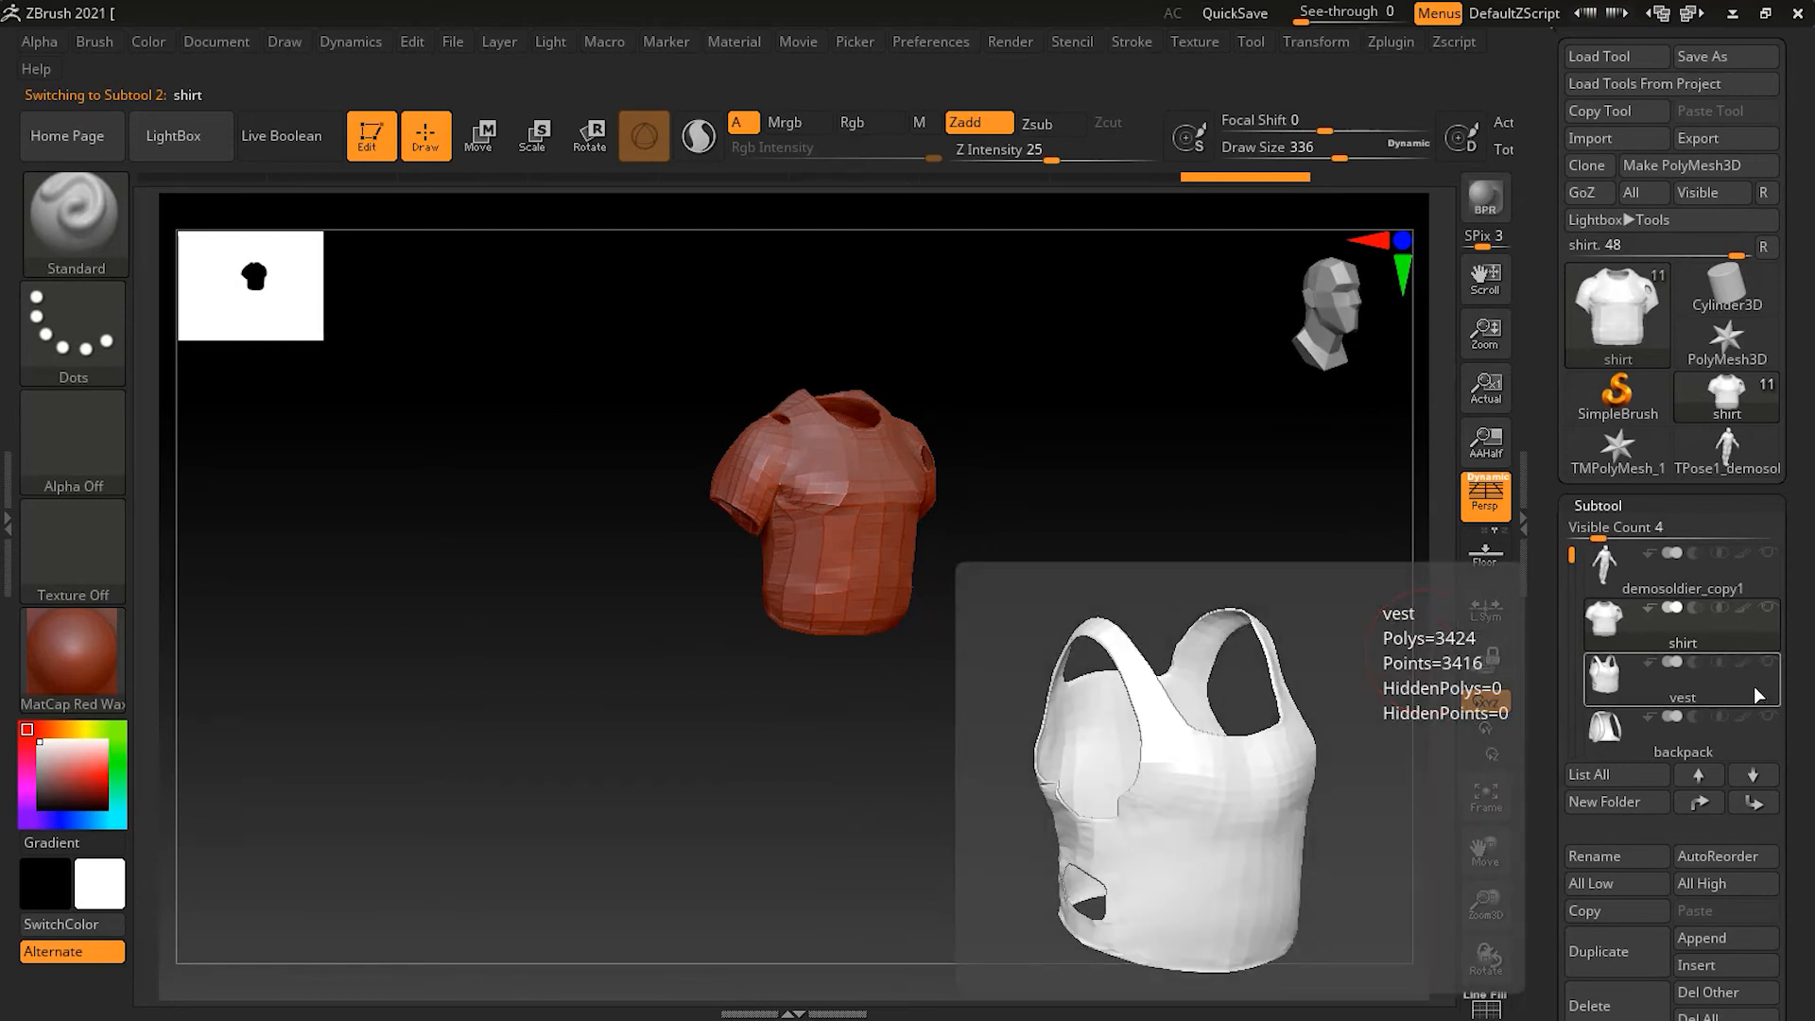
click(1681, 677)
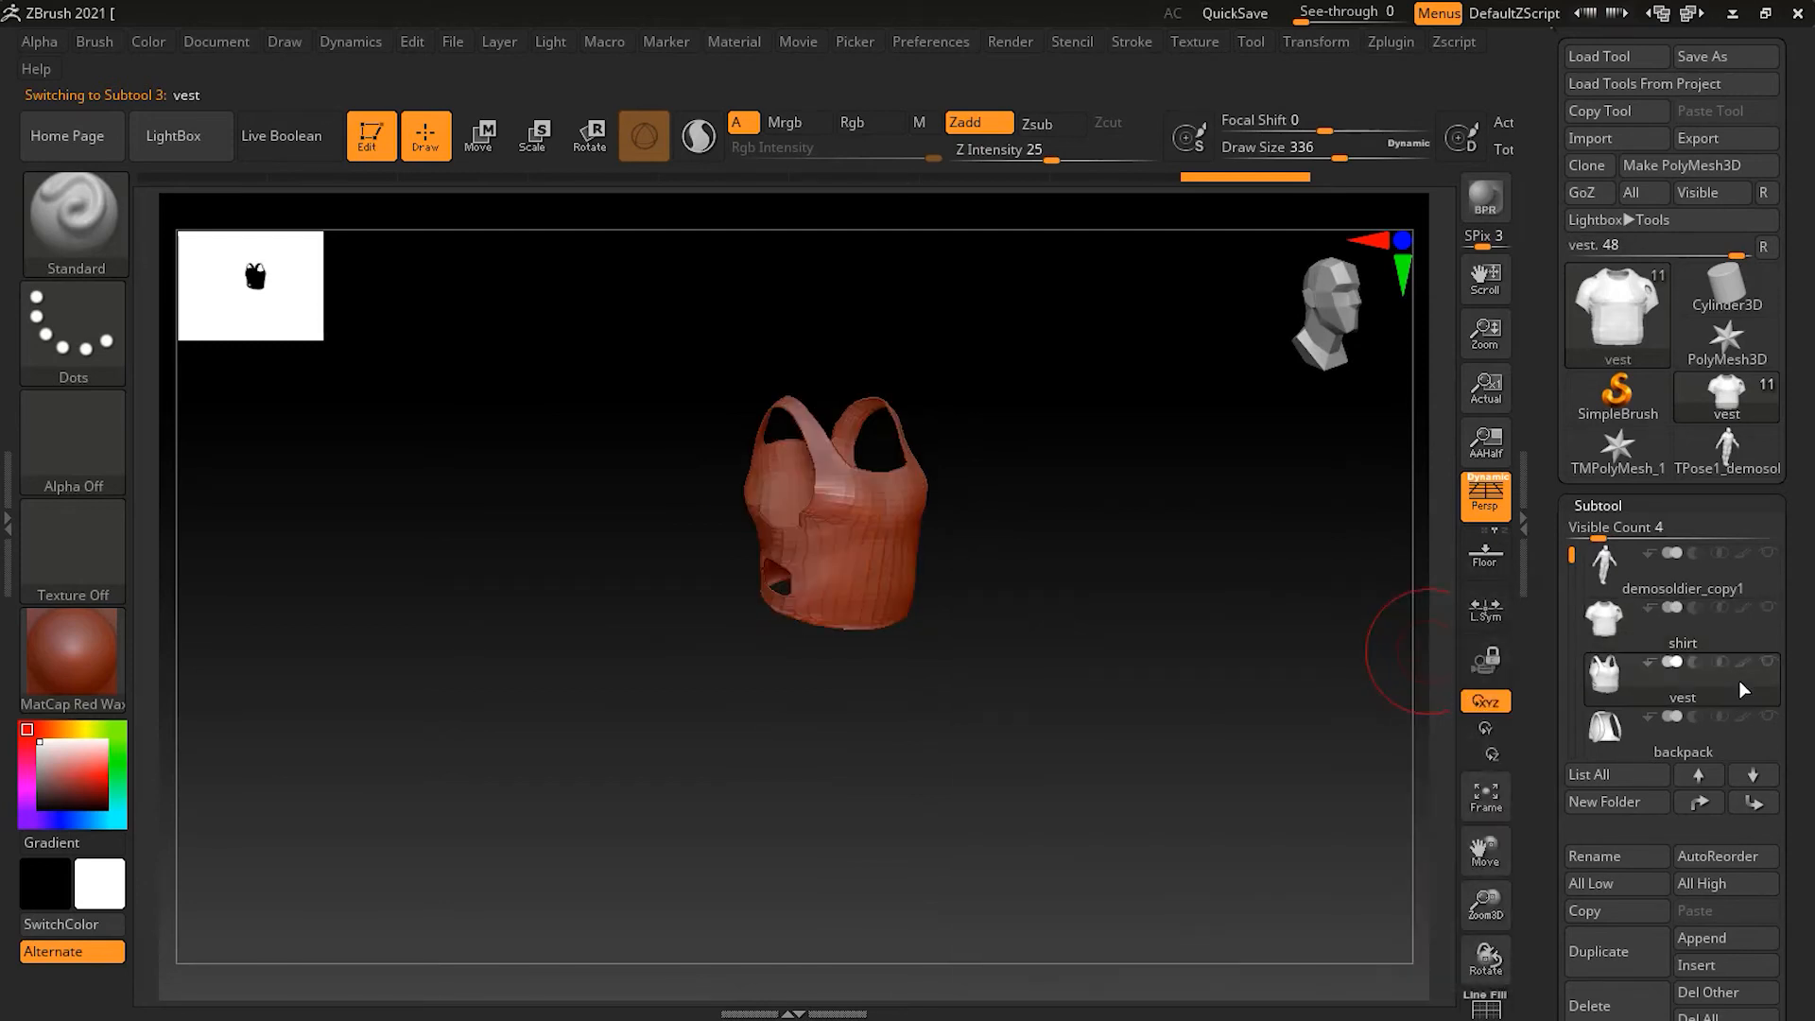
click(1681, 729)
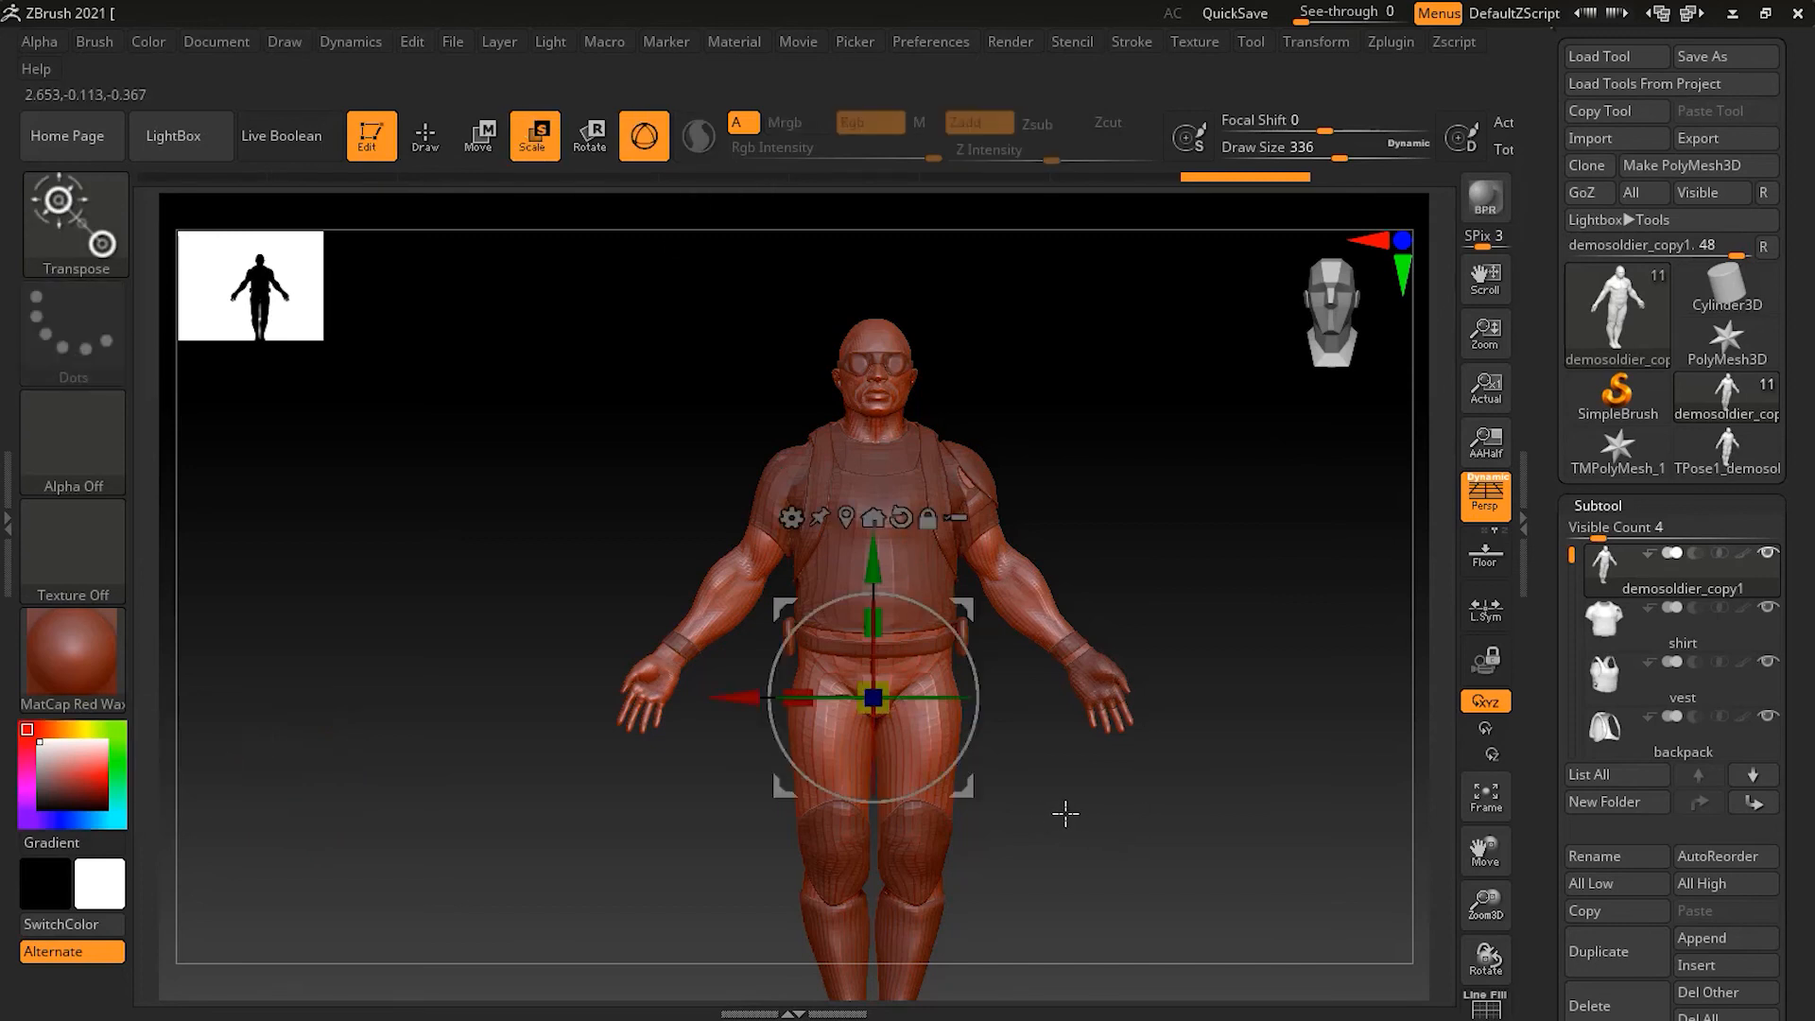
- Scale the demosoldier_copy1 body with the Transpose gizmo, switch to Draw, and orbit
drag(874, 698, 886, 717)
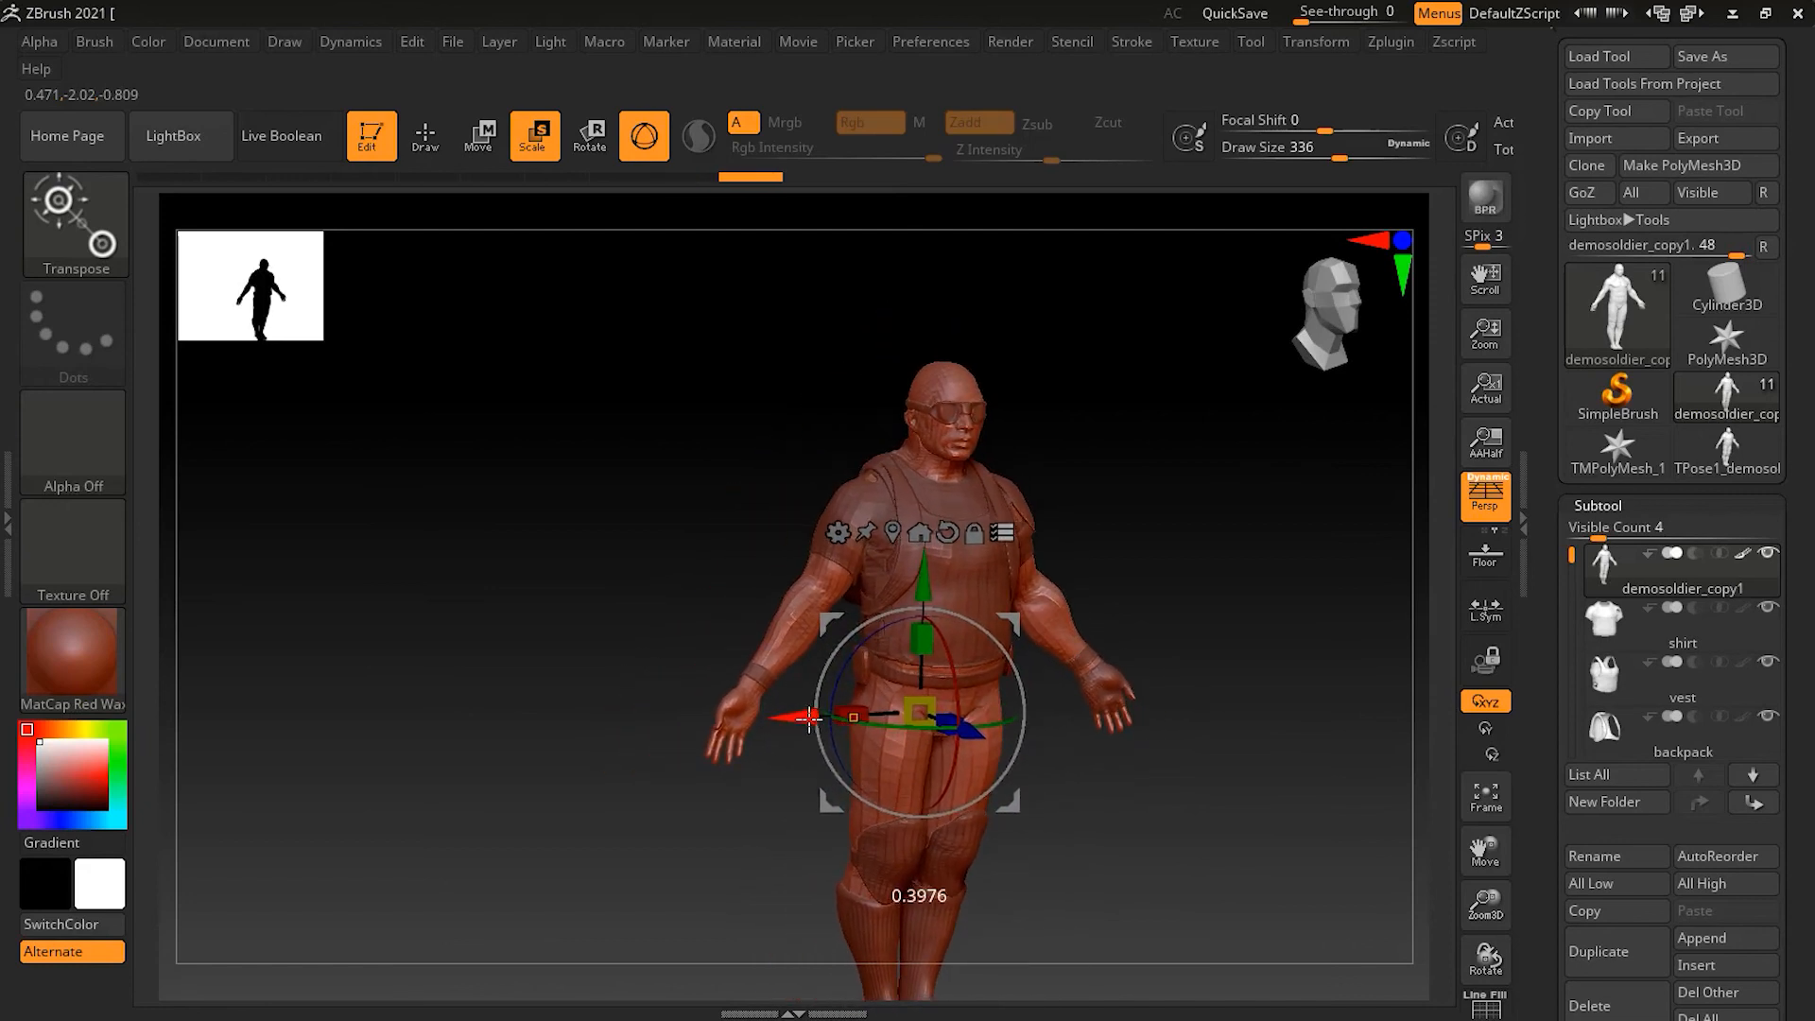
drag(808, 718, 923, 682)
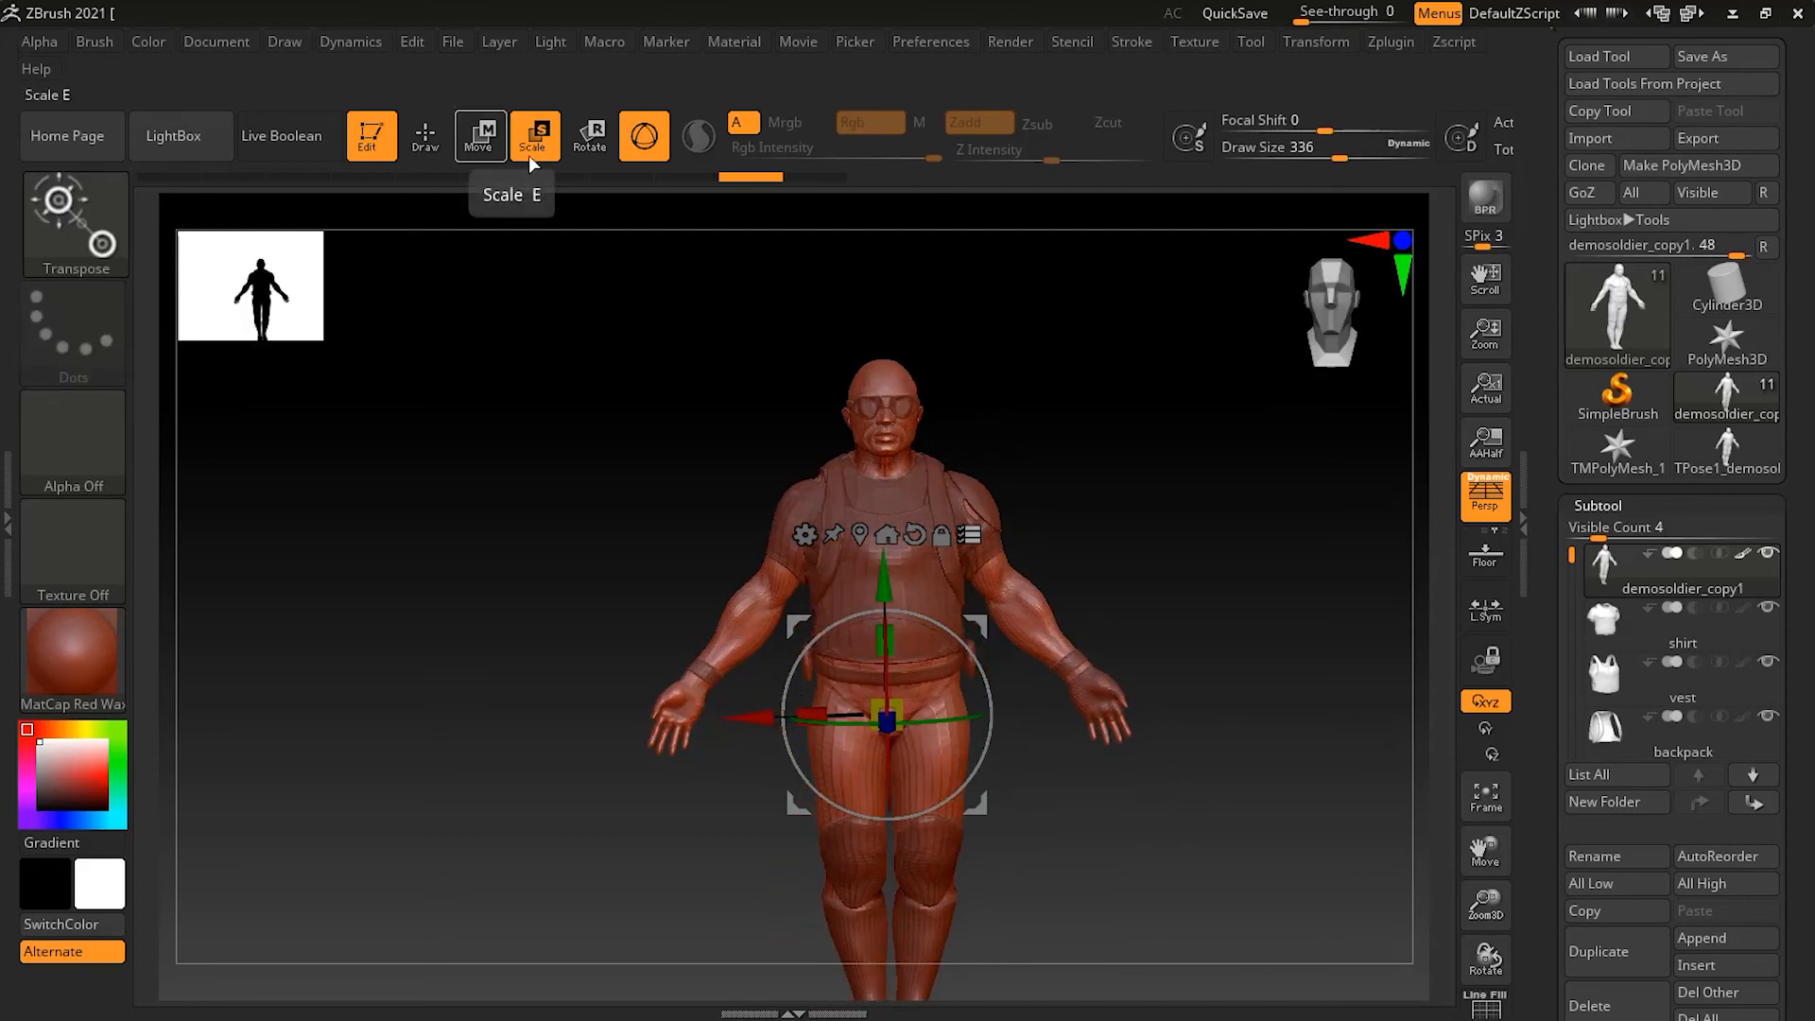
click(423, 135)
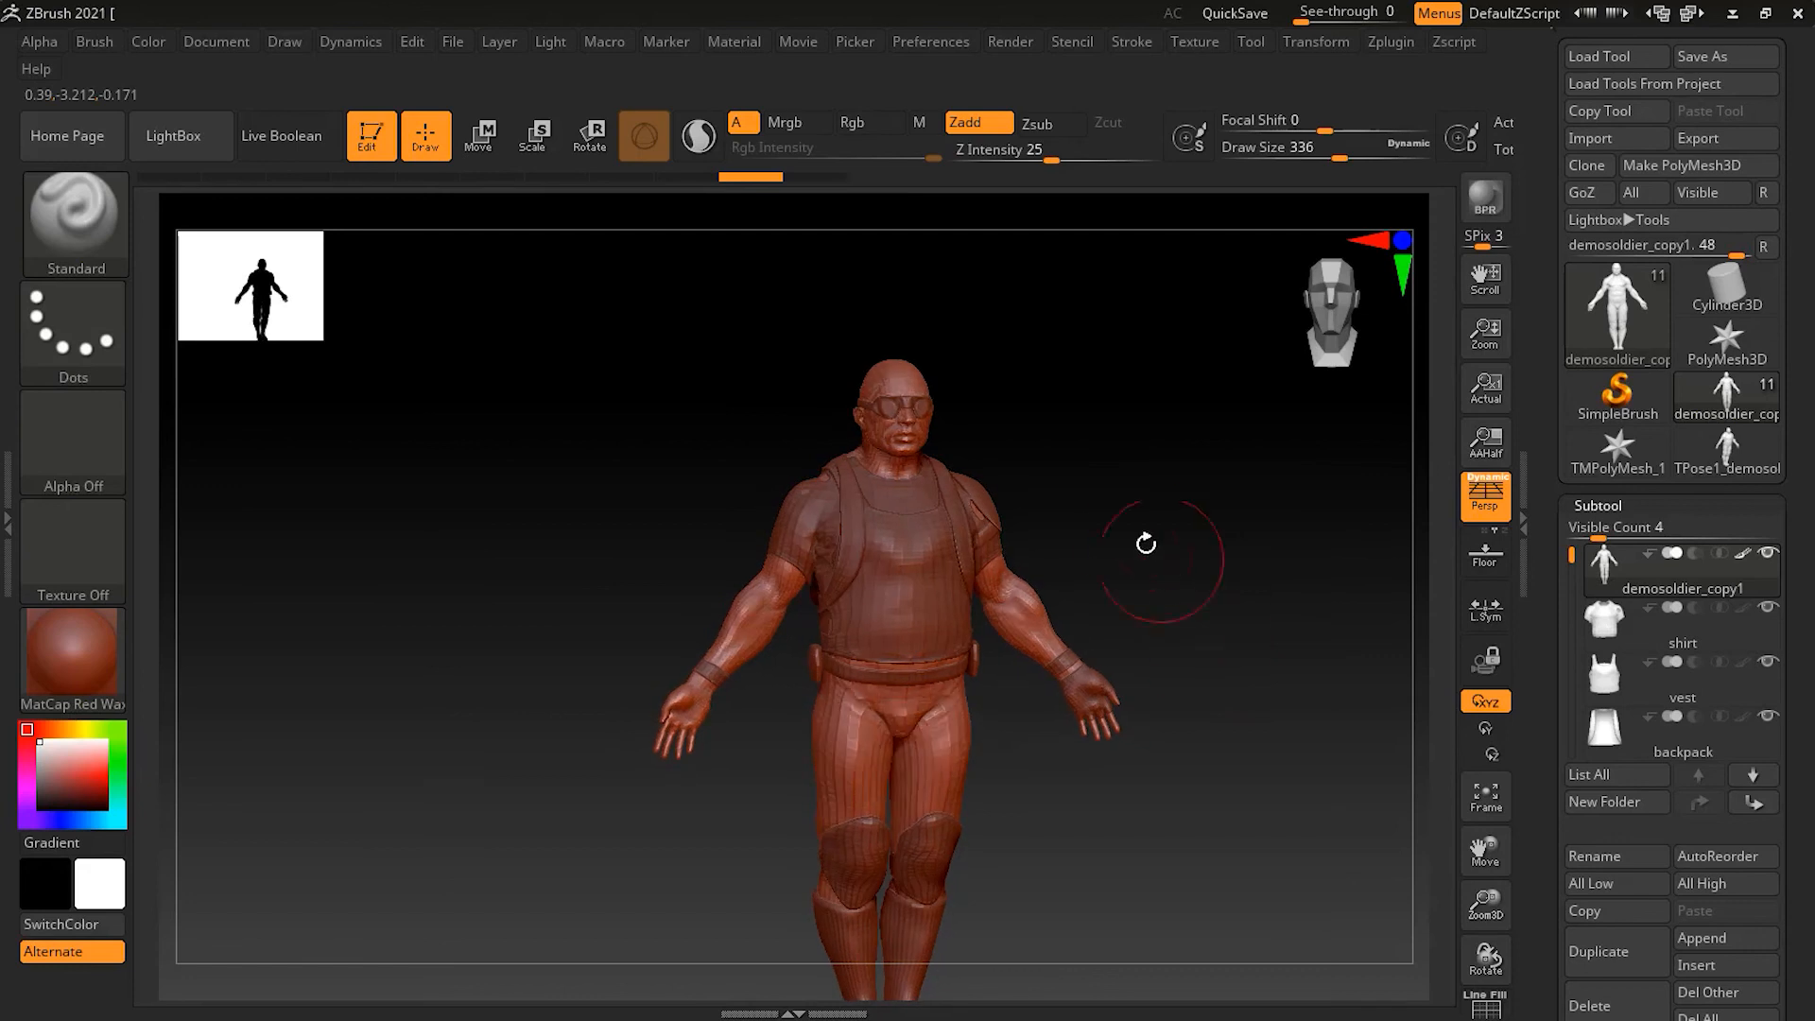
drag(1146, 545, 1279, 529)
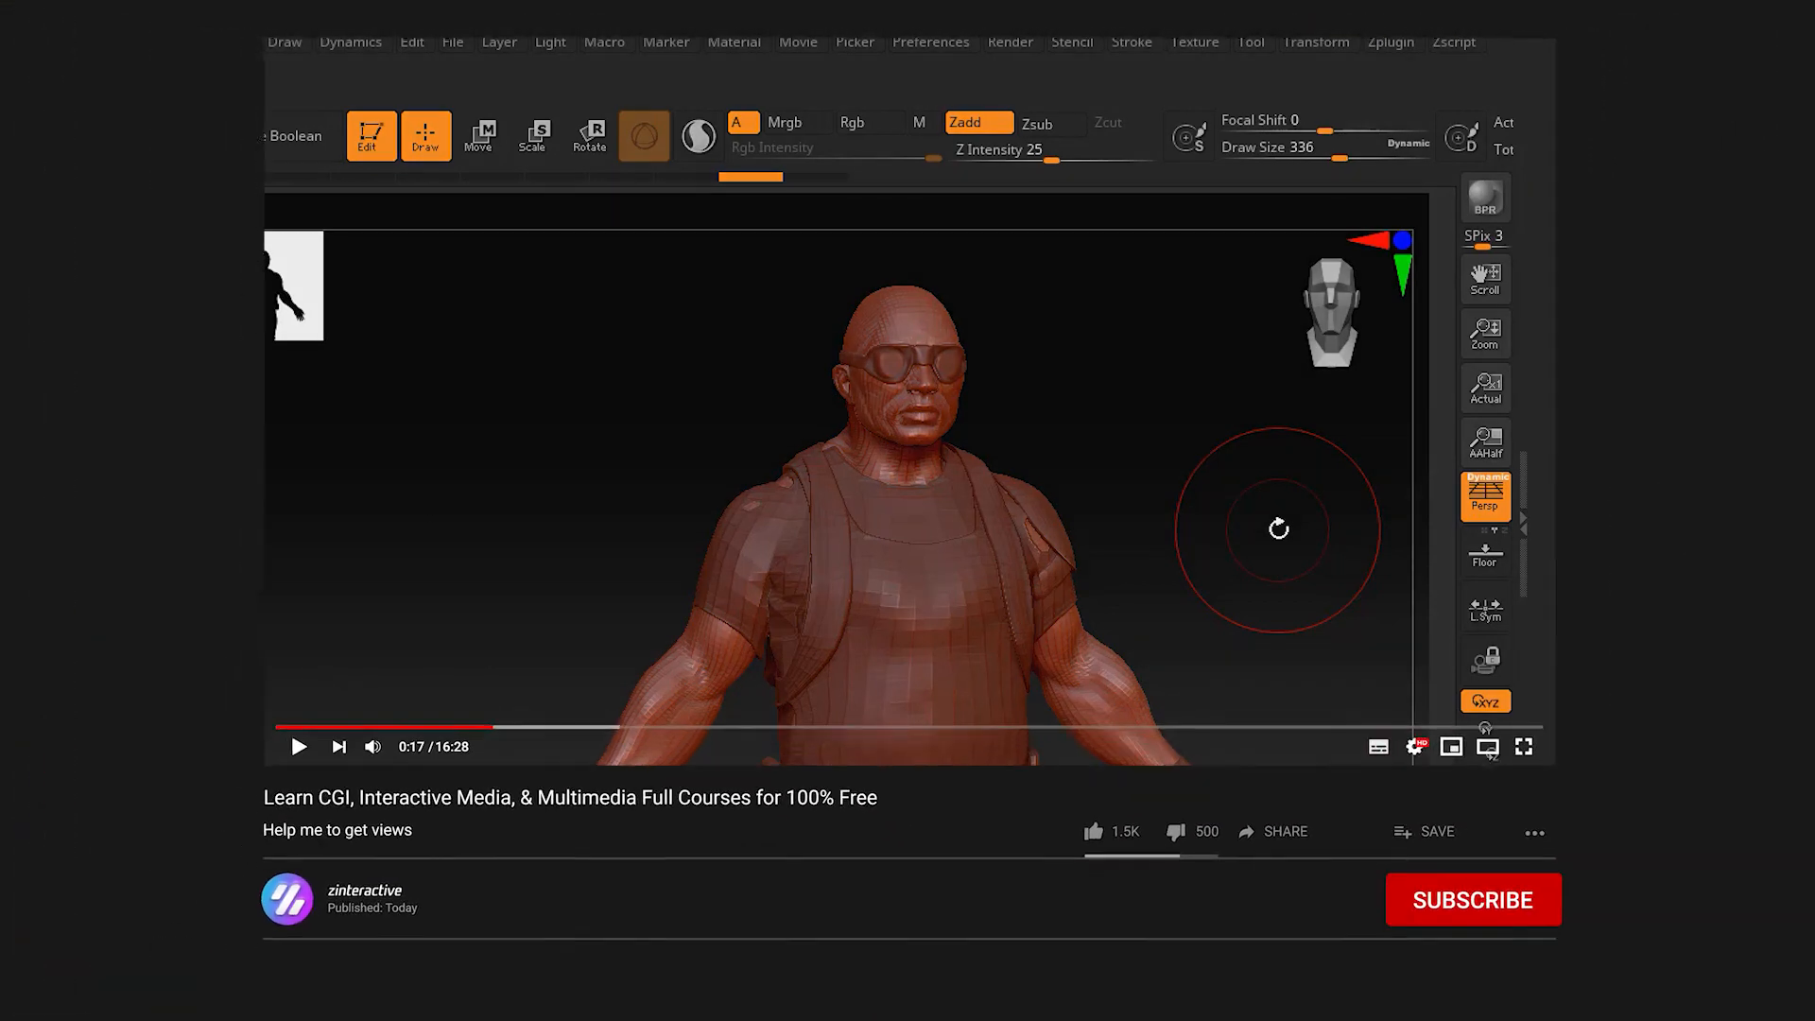
- Subscribe to the zinteractive channel below the video
click(1471, 899)
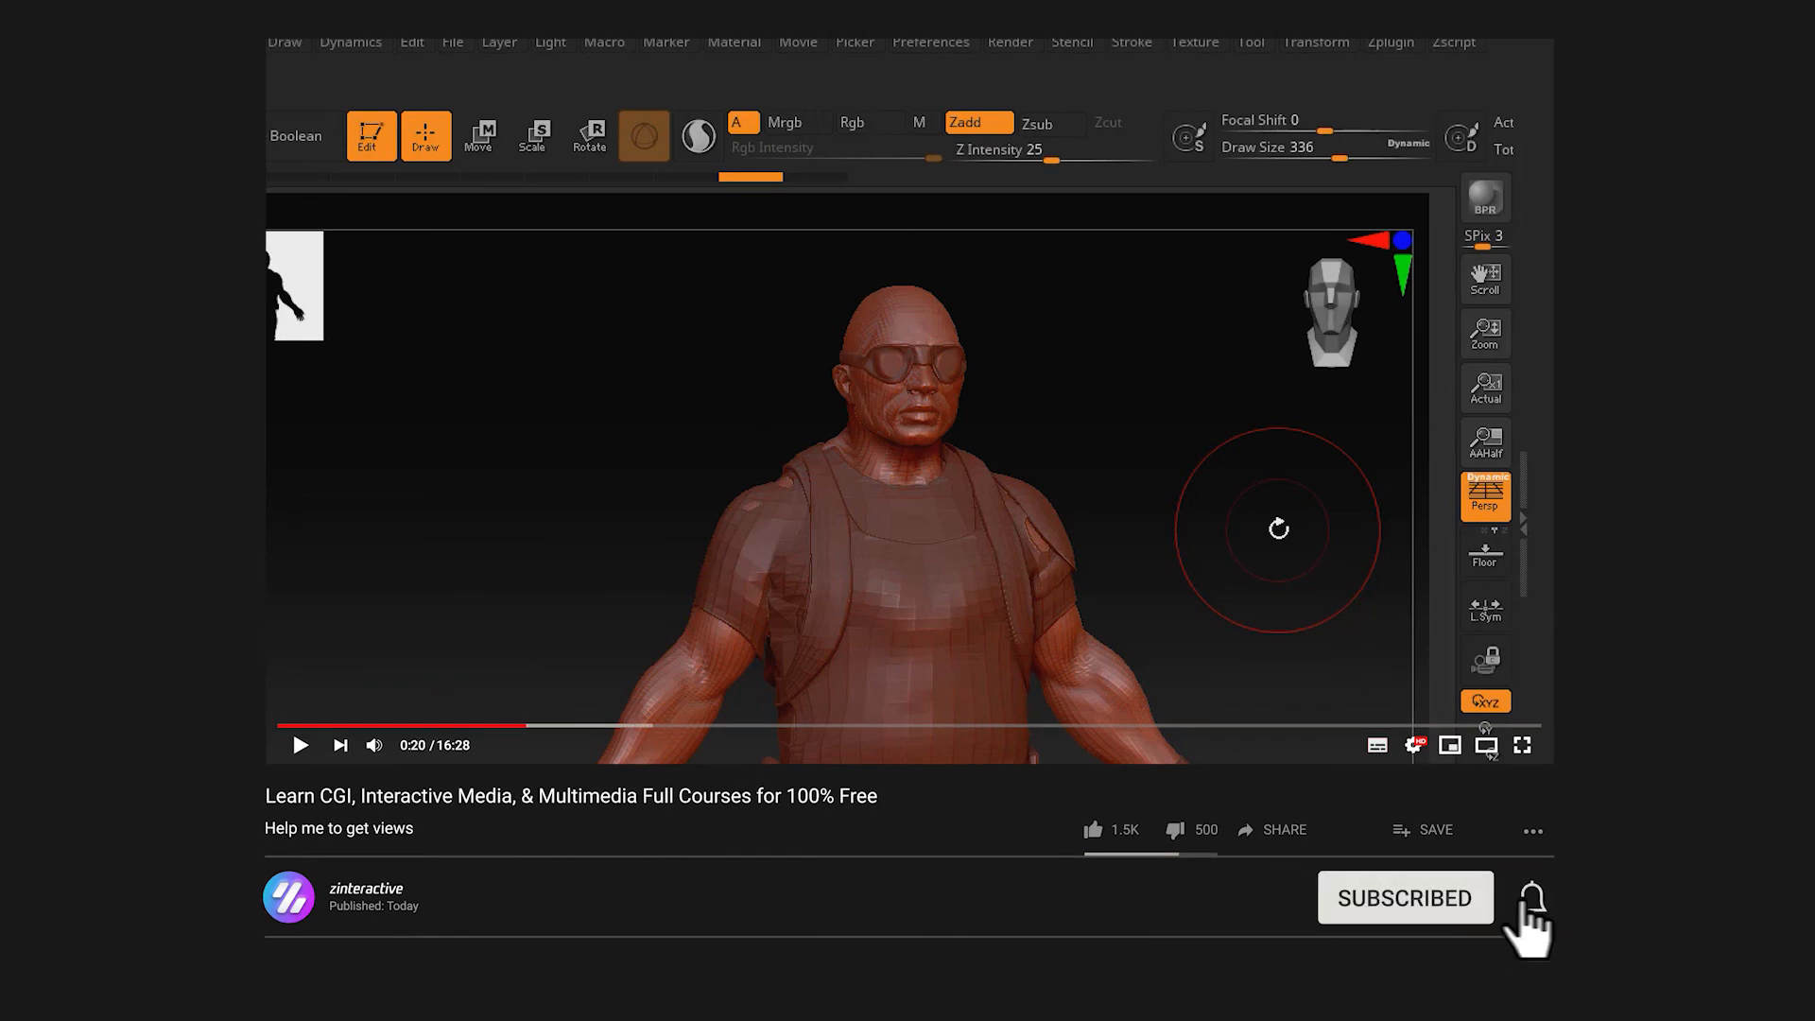